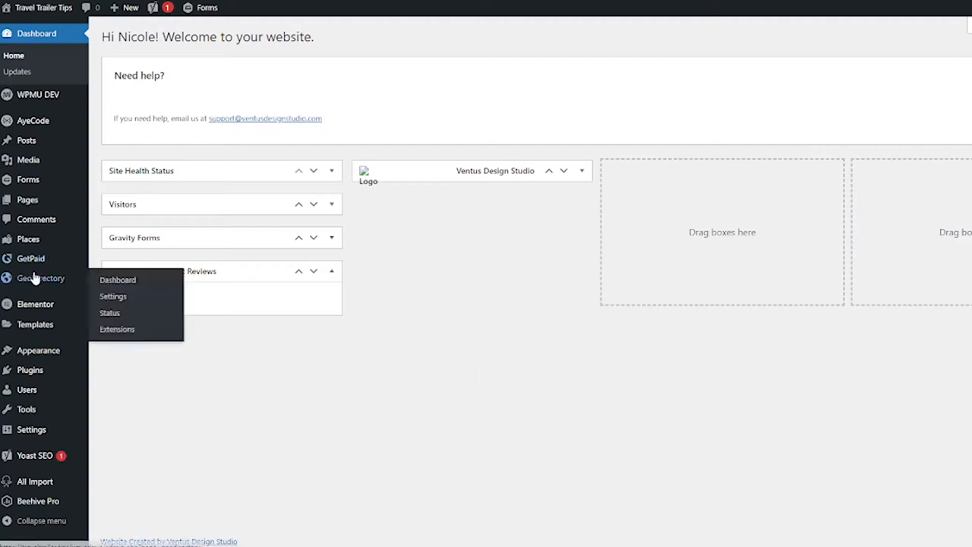
mouse_move(167, 334)
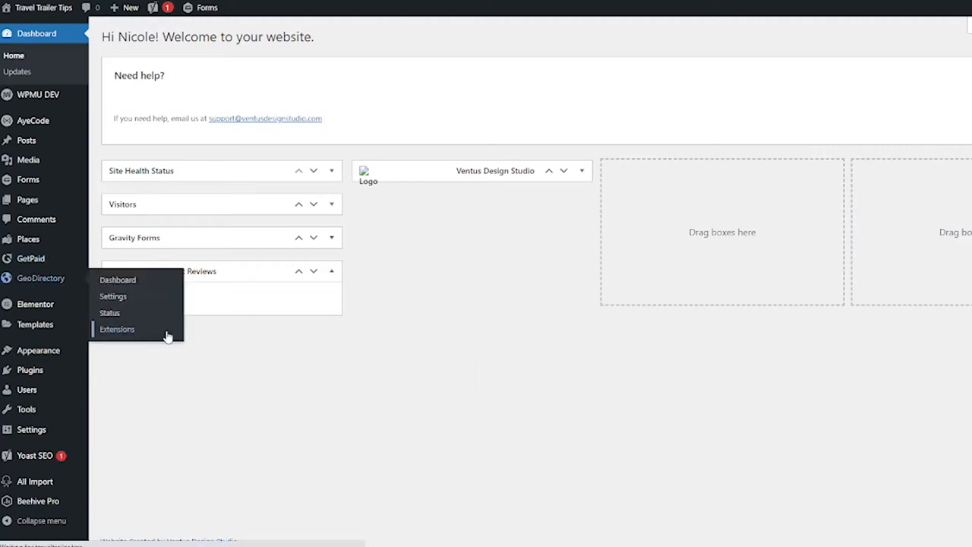
Step: Go to the GeoDirectory extensions page to activate the Custom Post Types add-on
left_click(117, 328)
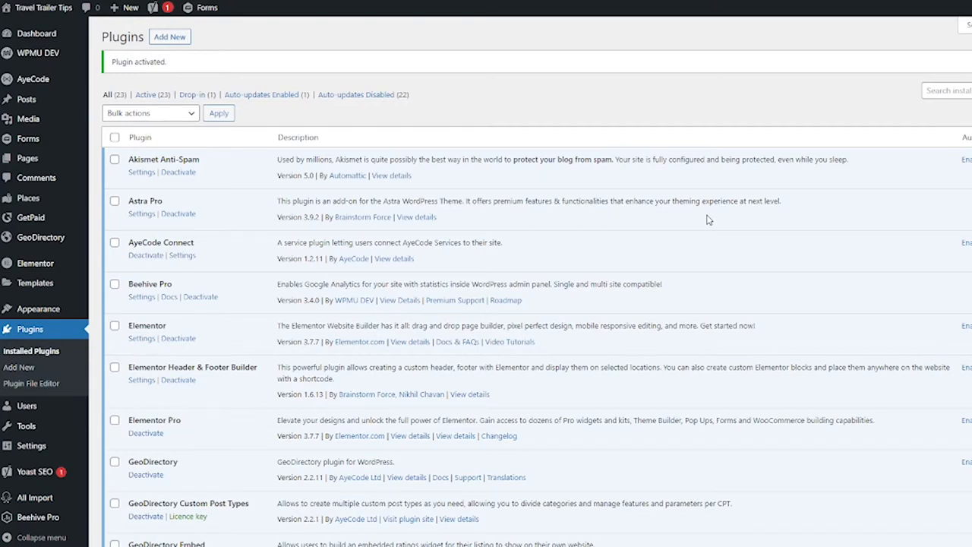
mouse_move(39, 237)
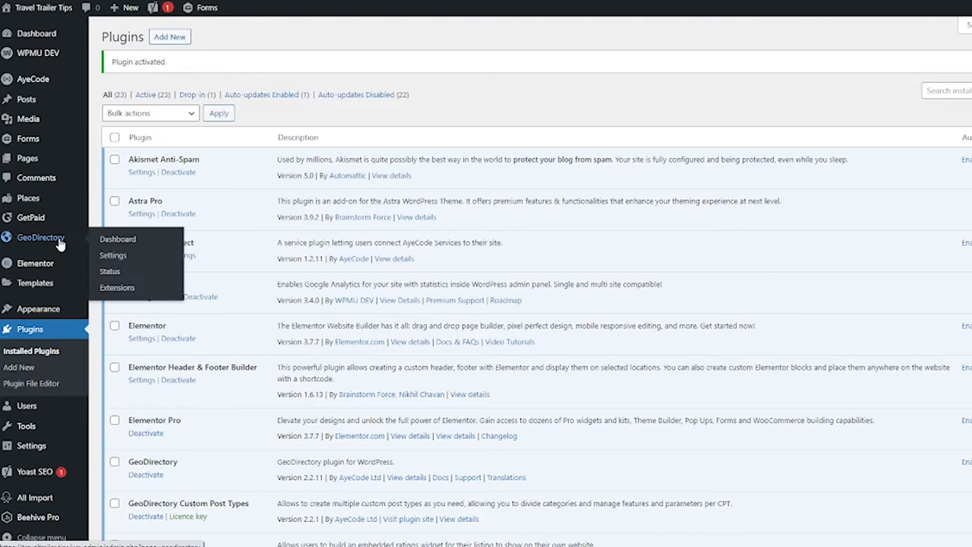
Step: From GeoDirectory settings' Post Types list, start a new custom post type
left_click(112, 255)
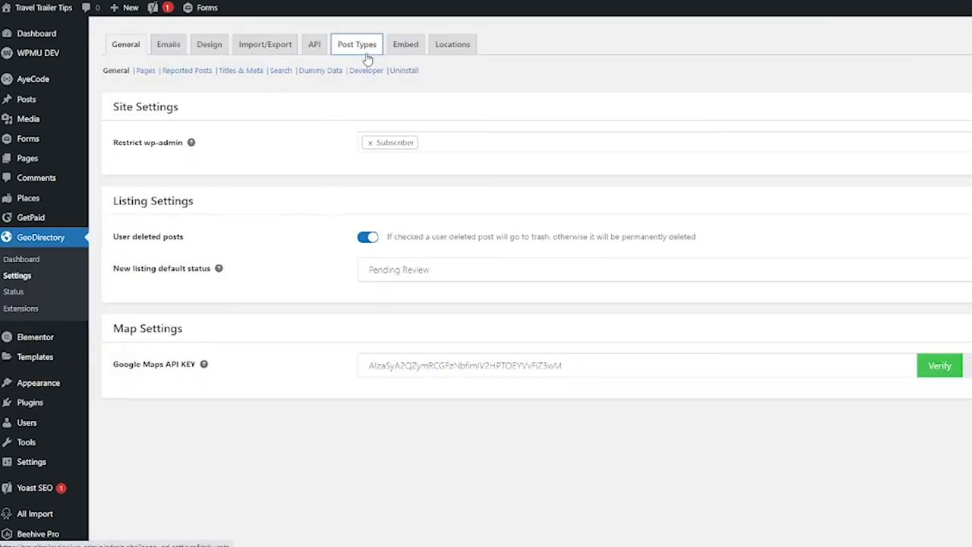
left_click(356, 44)
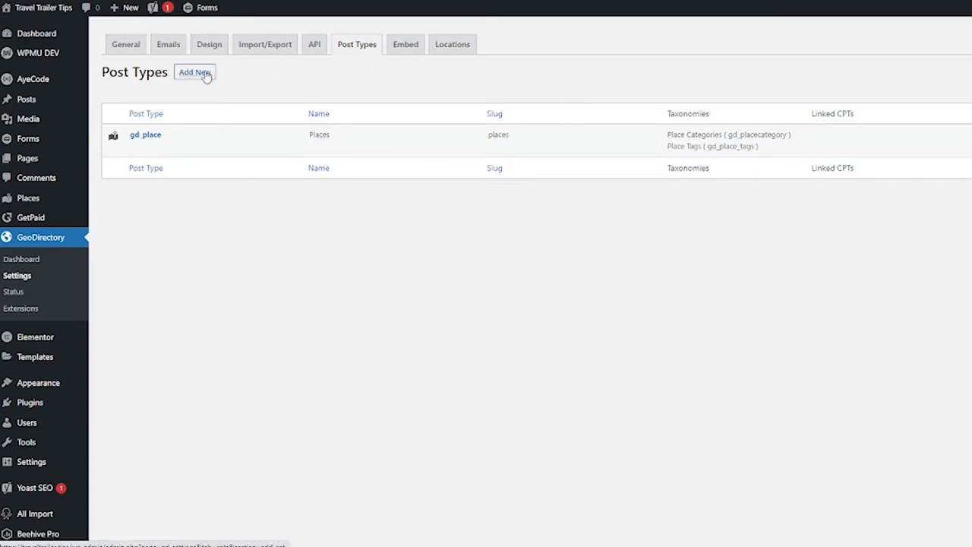
left_click(195, 71)
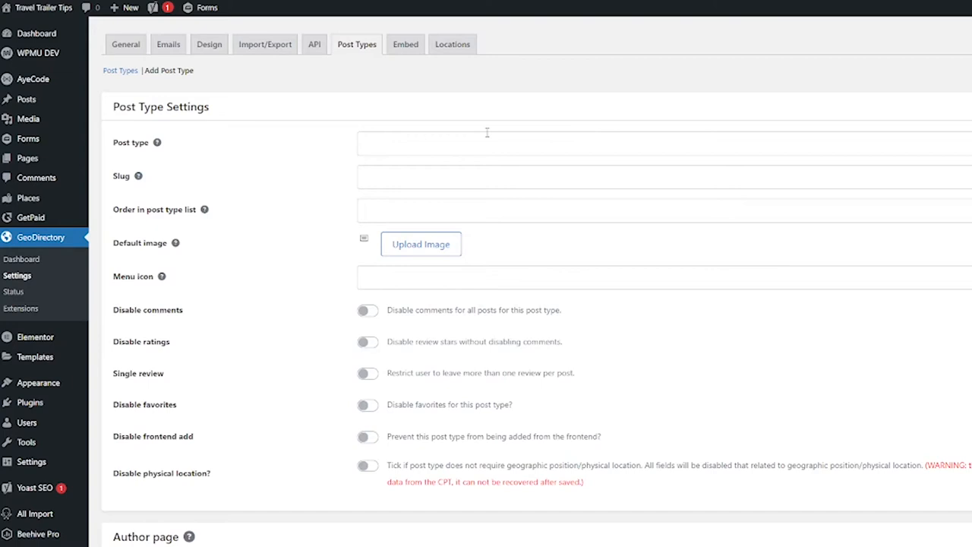
mouse_move(228, 146)
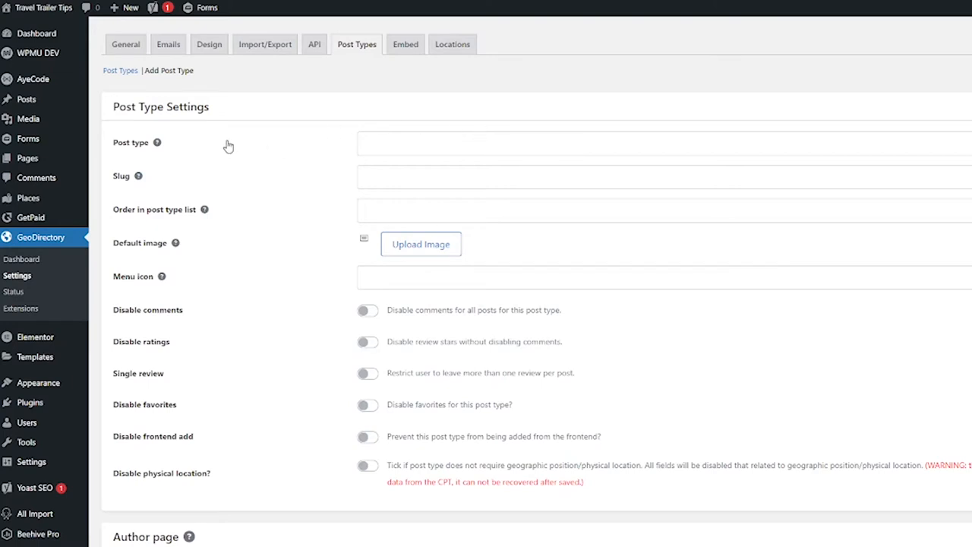
mouse_move(181, 147)
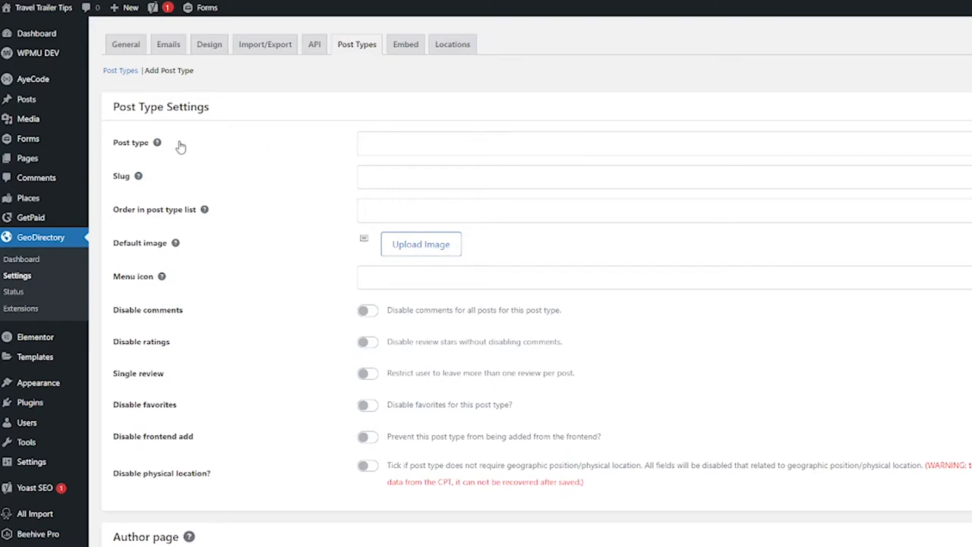
mouse_move(158, 143)
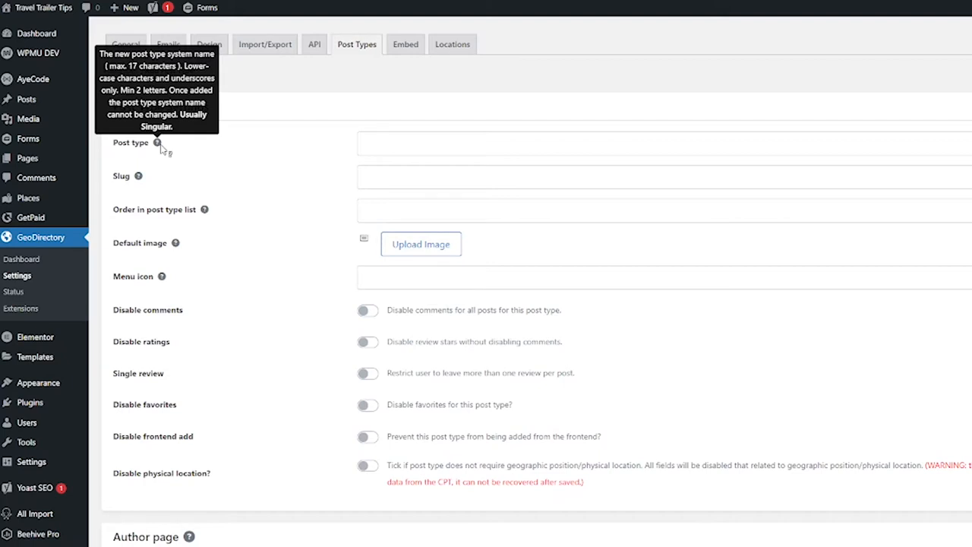
mouse_move(246, 155)
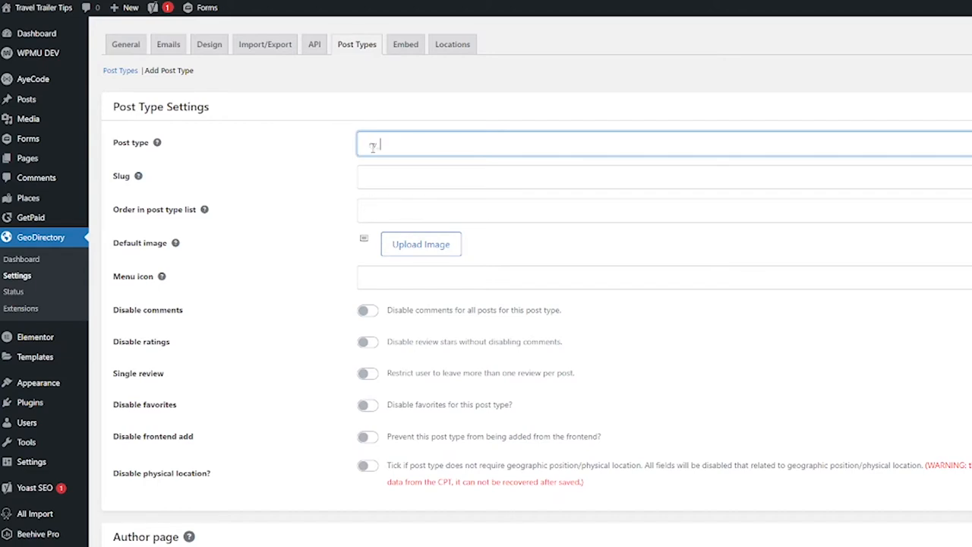
Step: Enter post type rv_park, slug rv-parks and list order 1 in the new post type form
type("rv_park")
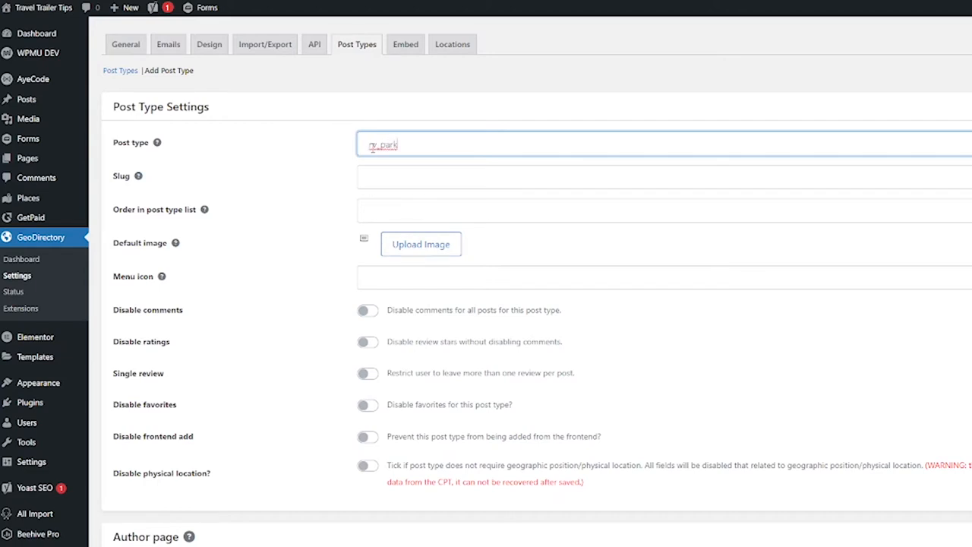
left_click(660, 177)
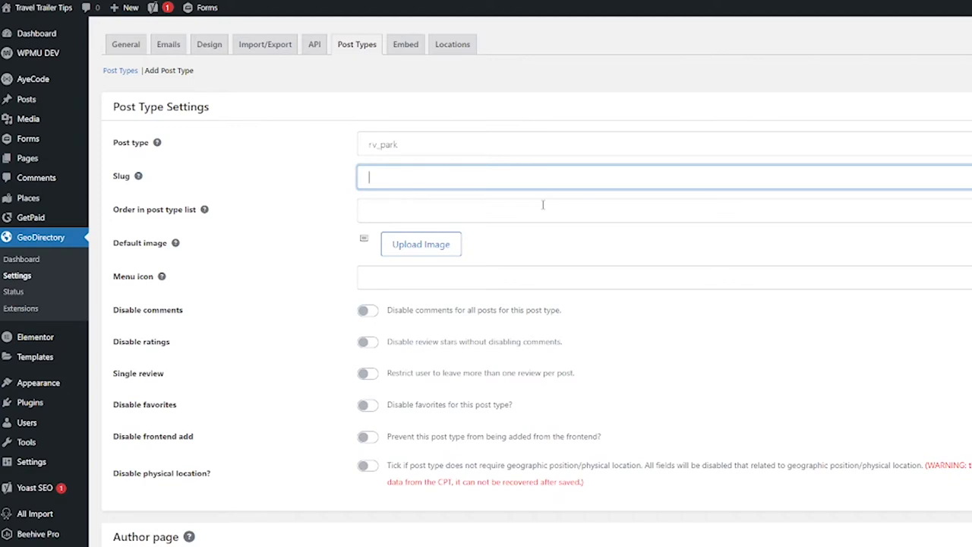
type("r")
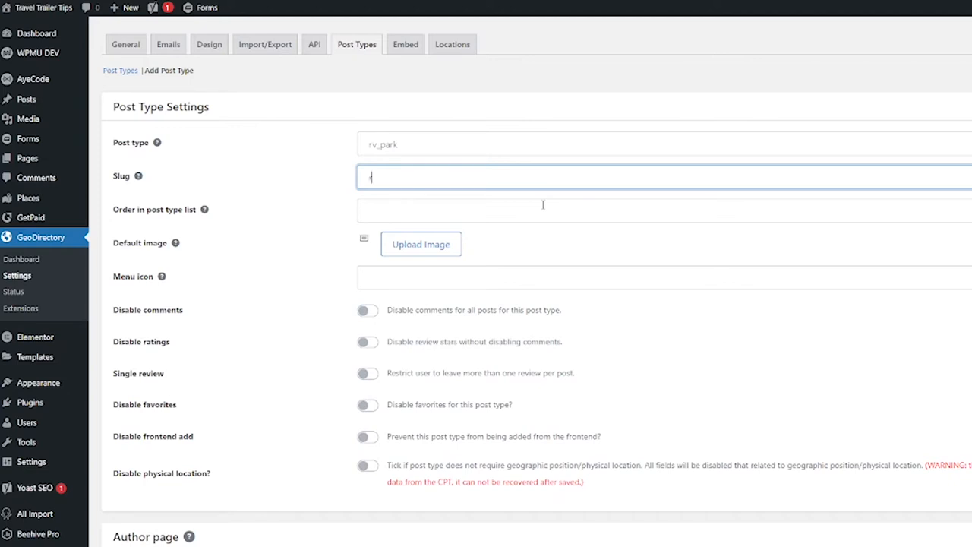
type("rv-parks")
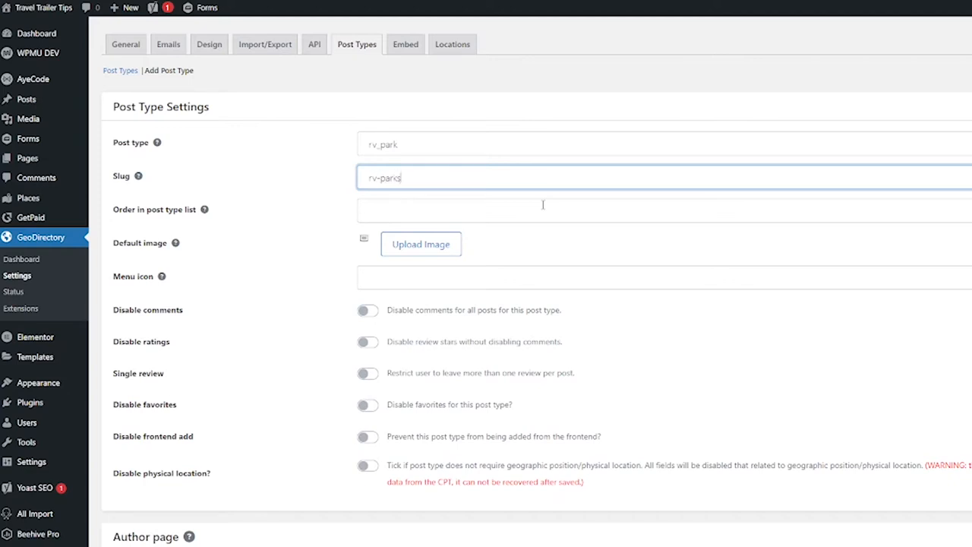
mouse_move(245, 265)
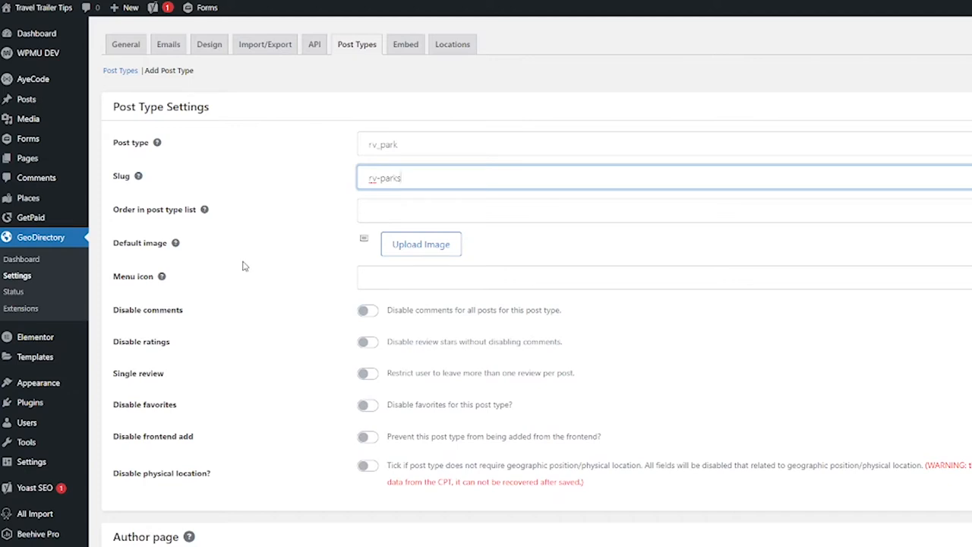
left_click(662, 209)
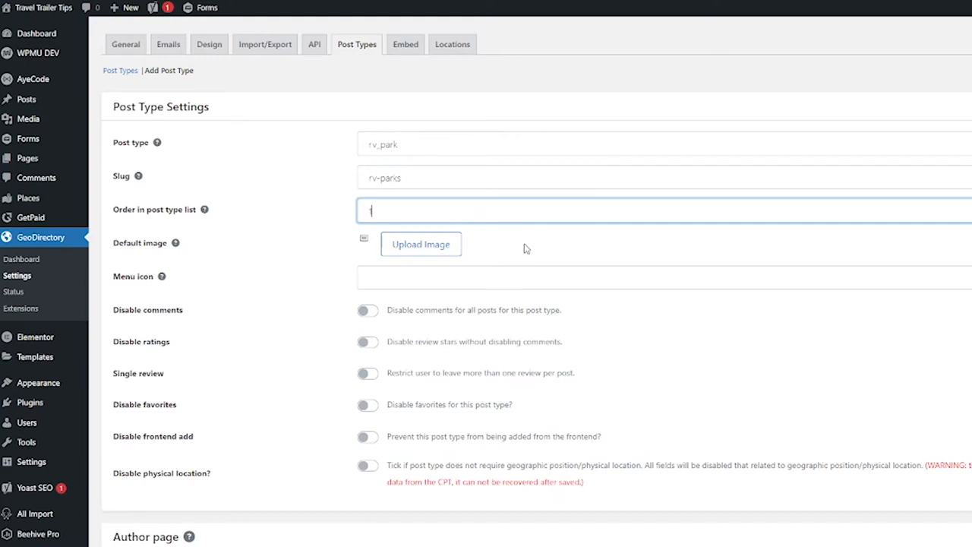
type("1")
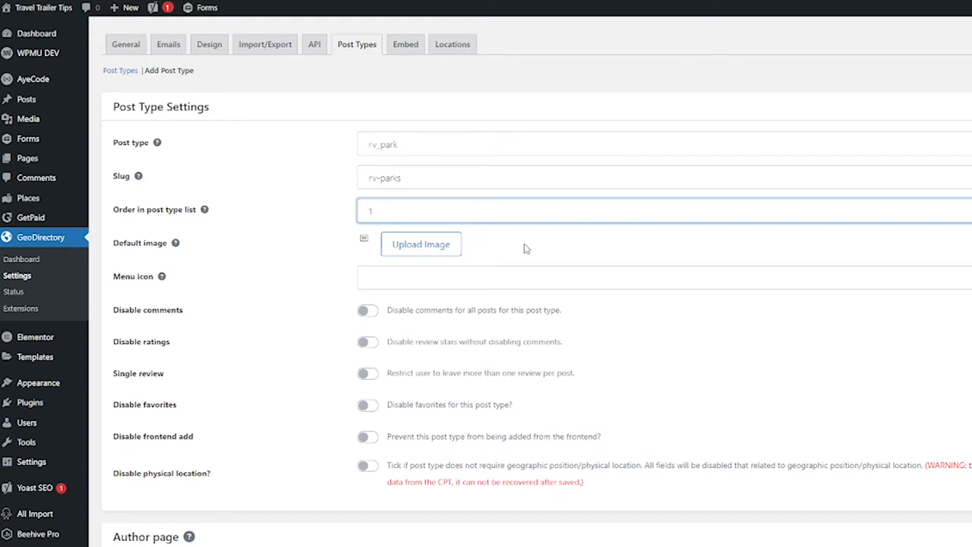
mouse_move(267, 273)
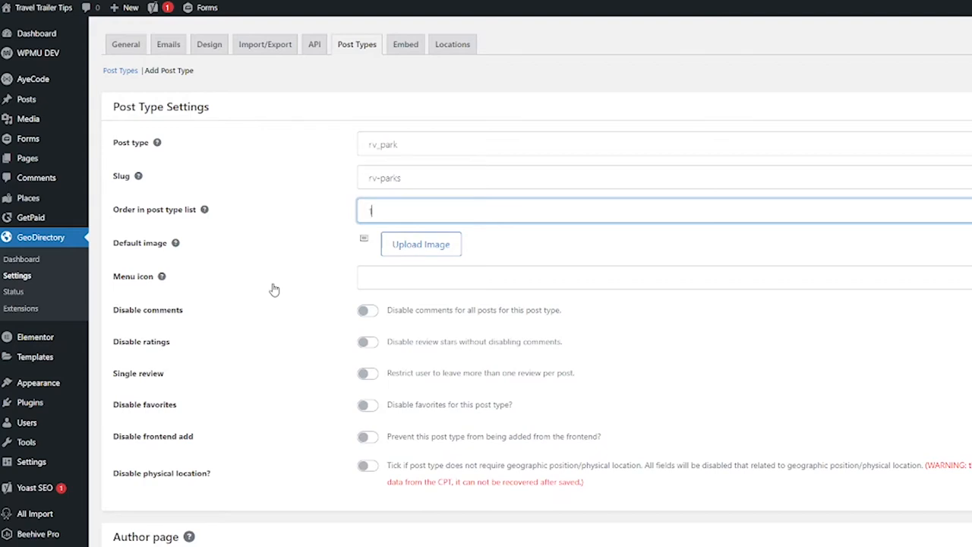
type("1")
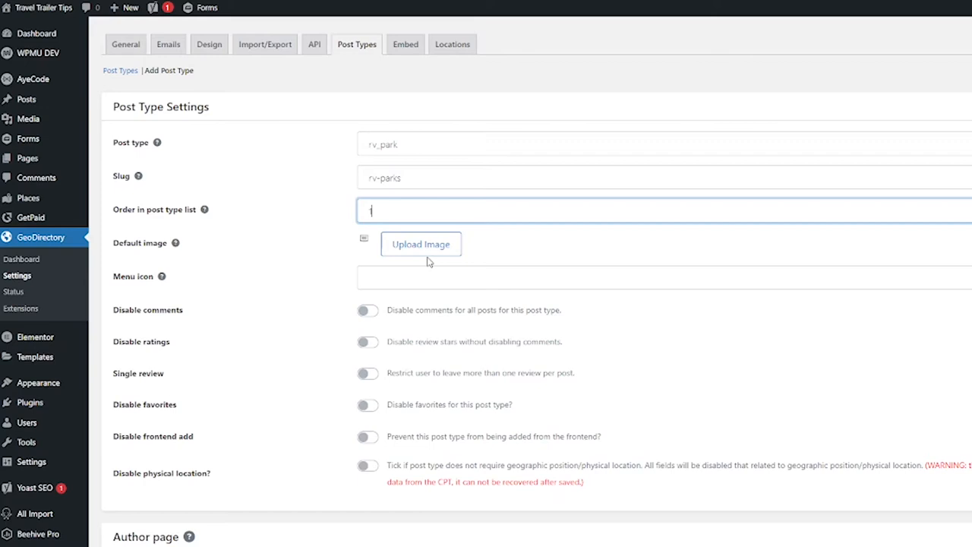
Step: Pick an RV campsite photo from the Media Library as the post type's default image
left_click(421, 243)
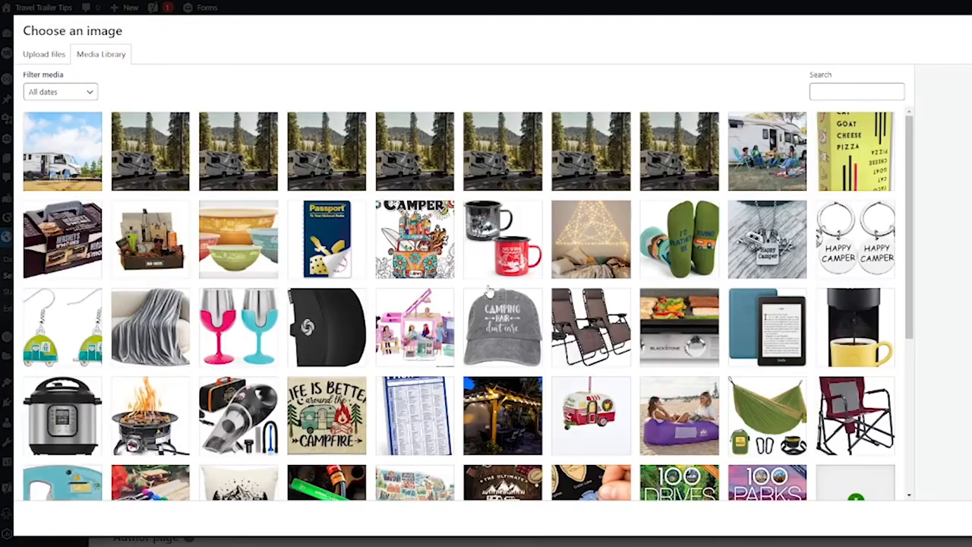
mouse_move(312, 297)
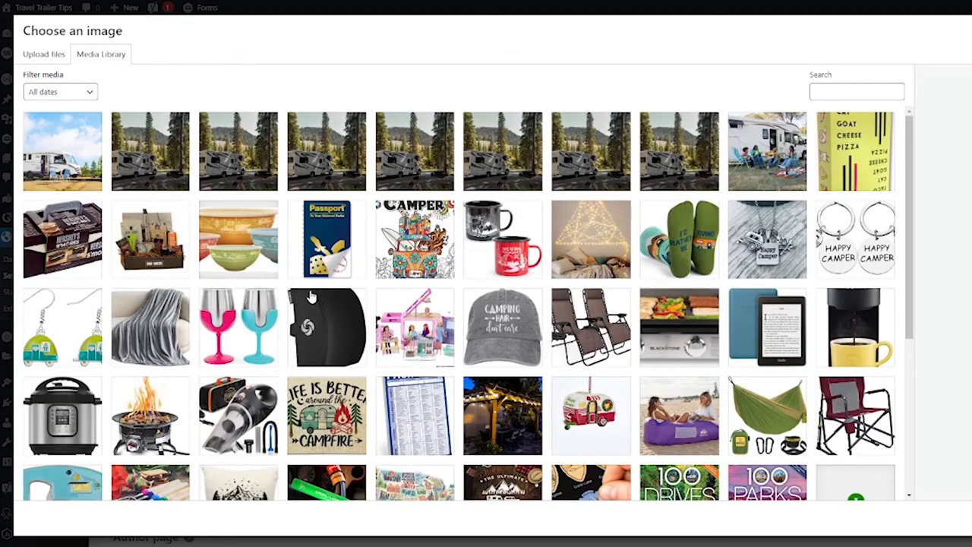
left_click(149, 152)
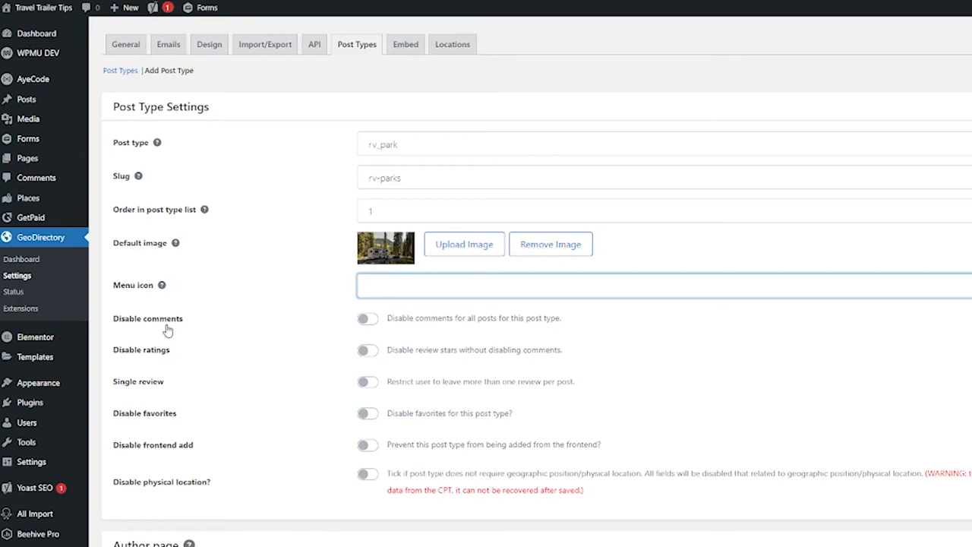
mouse_move(671, 157)
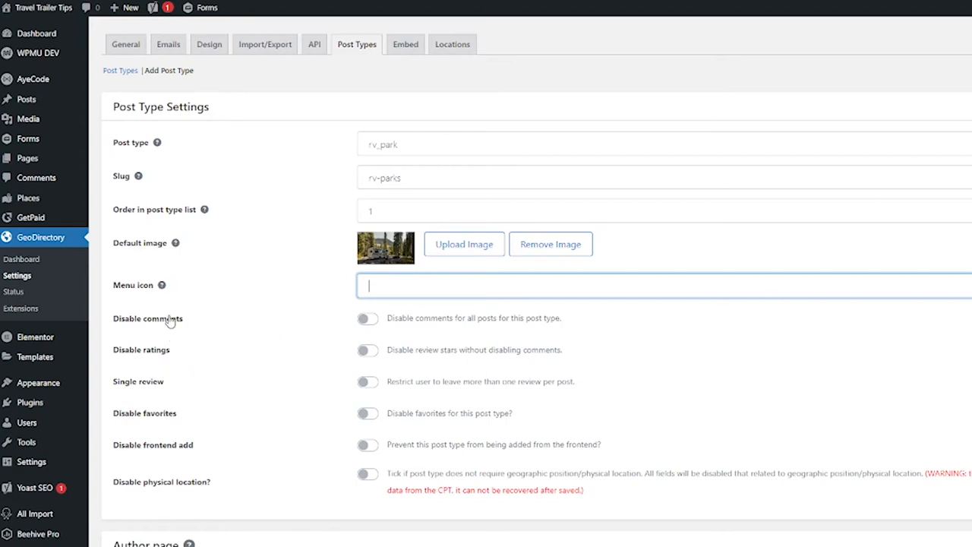
mouse_move(475, 328)
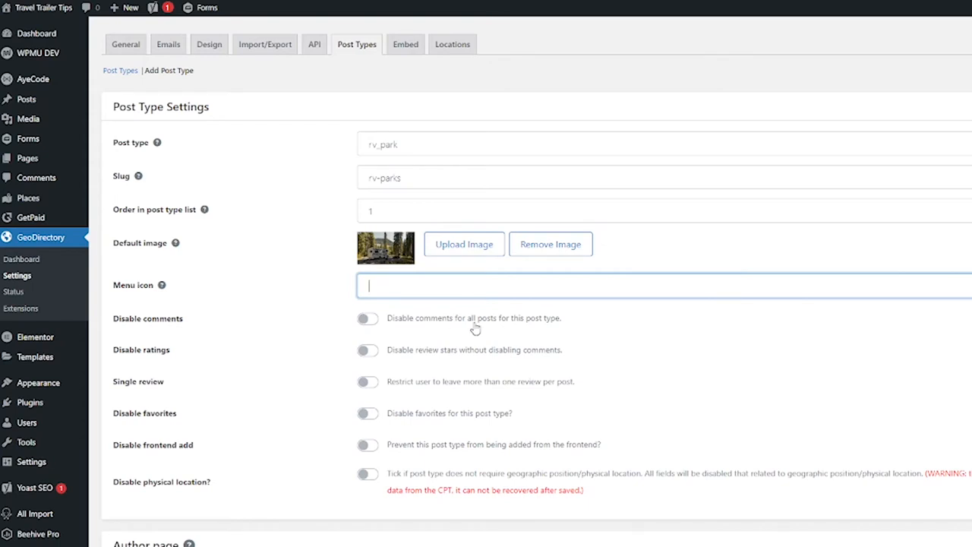
mouse_move(176, 363)
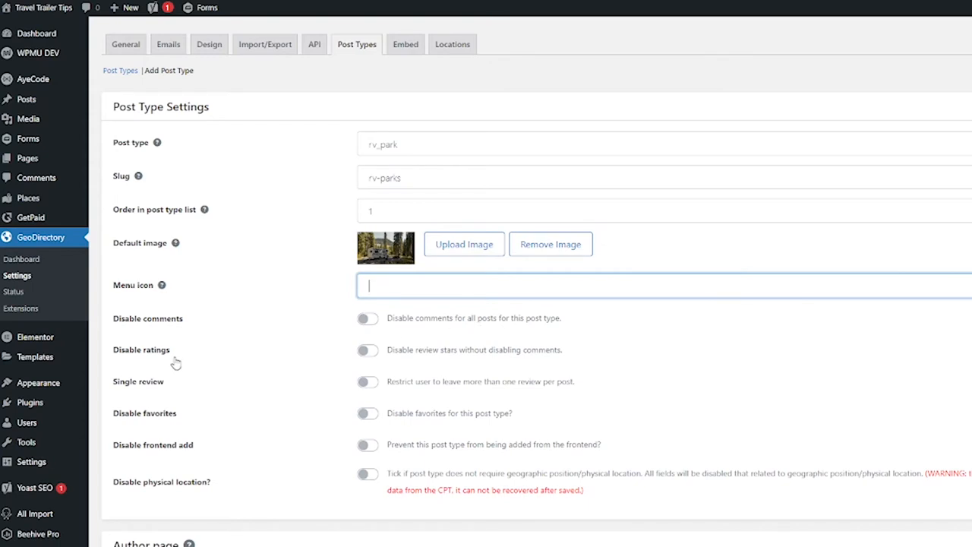
scroll("down", 3)
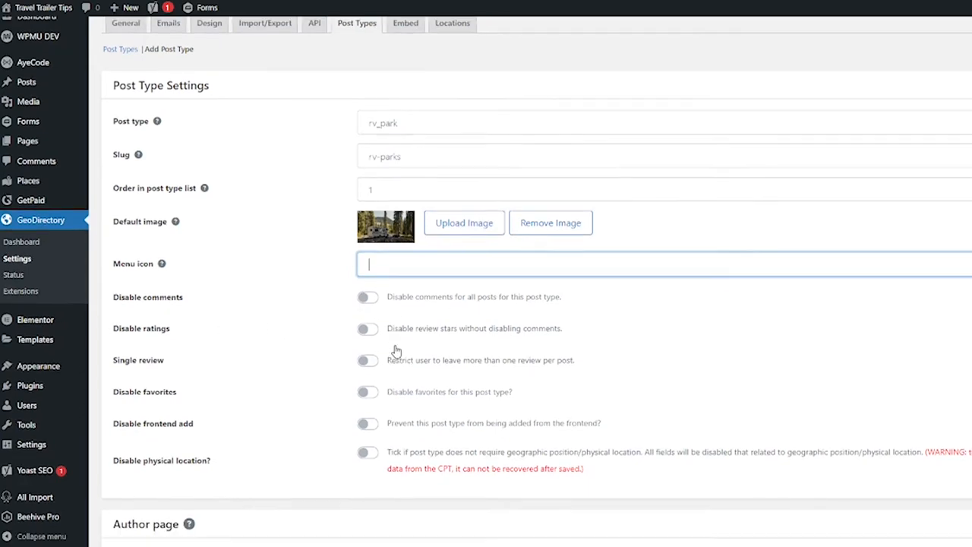
scroll("down", 3)
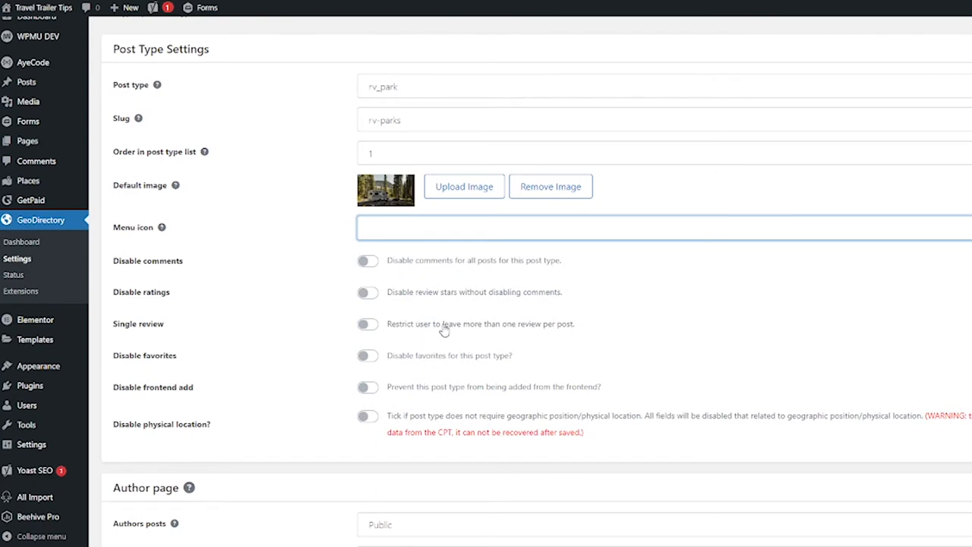
mouse_move(457, 359)
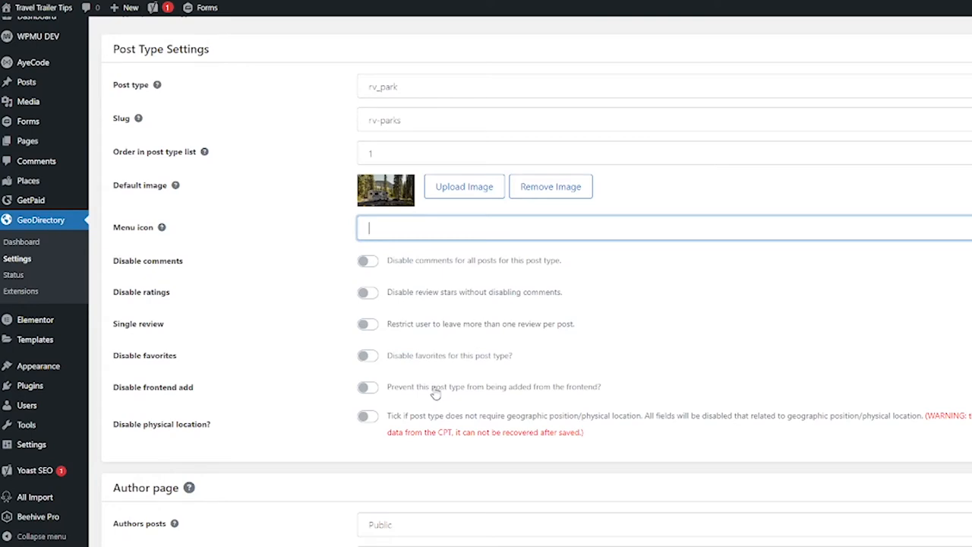
scroll("down", 3)
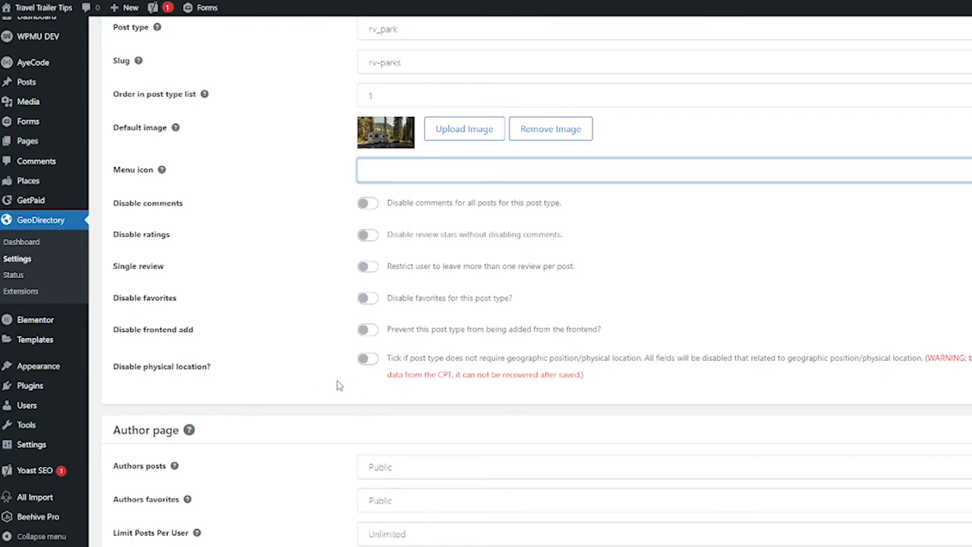
mouse_move(479, 392)
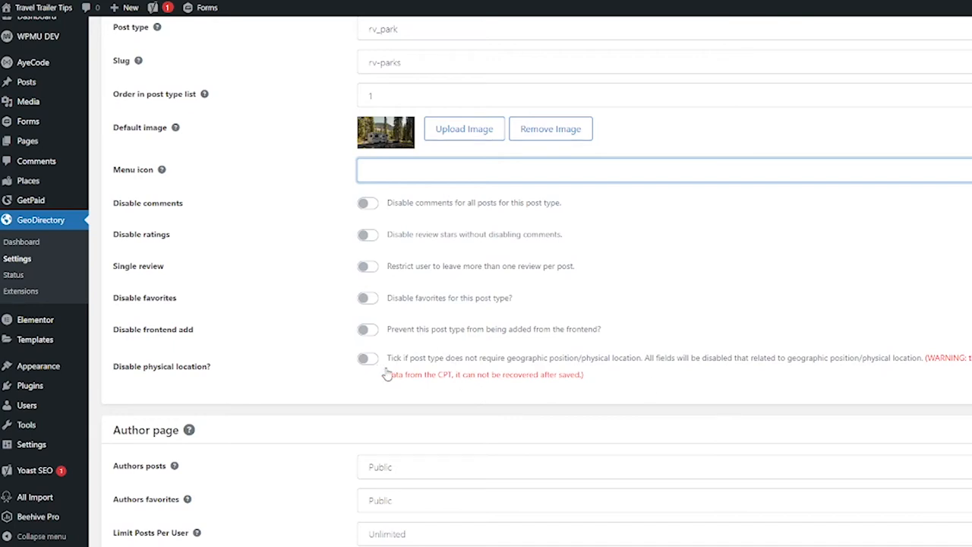
mouse_move(337, 379)
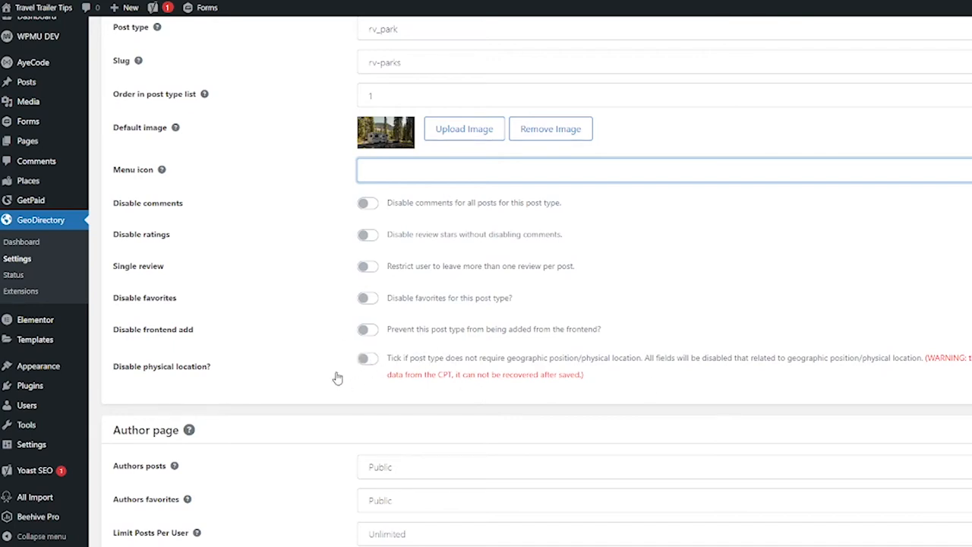
mouse_move(255, 349)
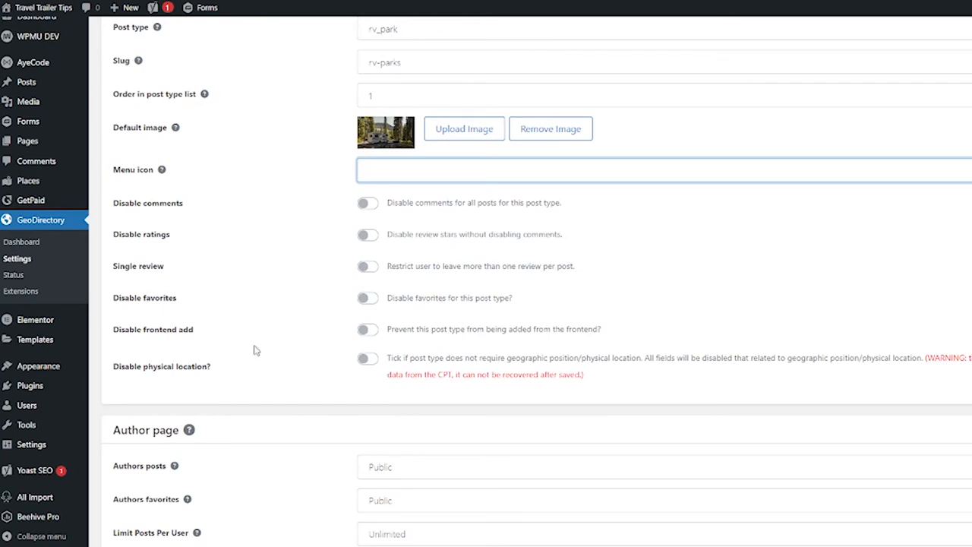
Step: Keep the author favorites visibility set to Public
scroll("down", 3)
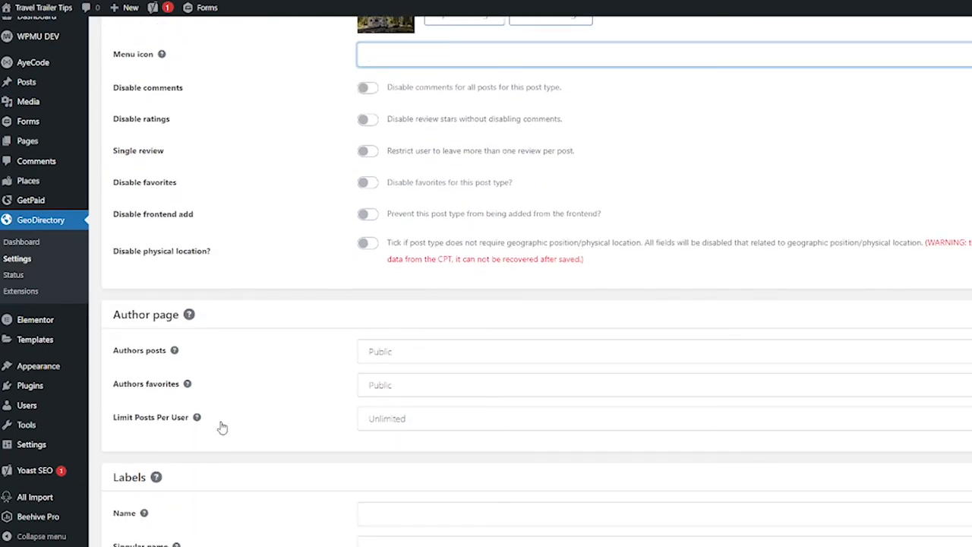
left_click(660, 55)
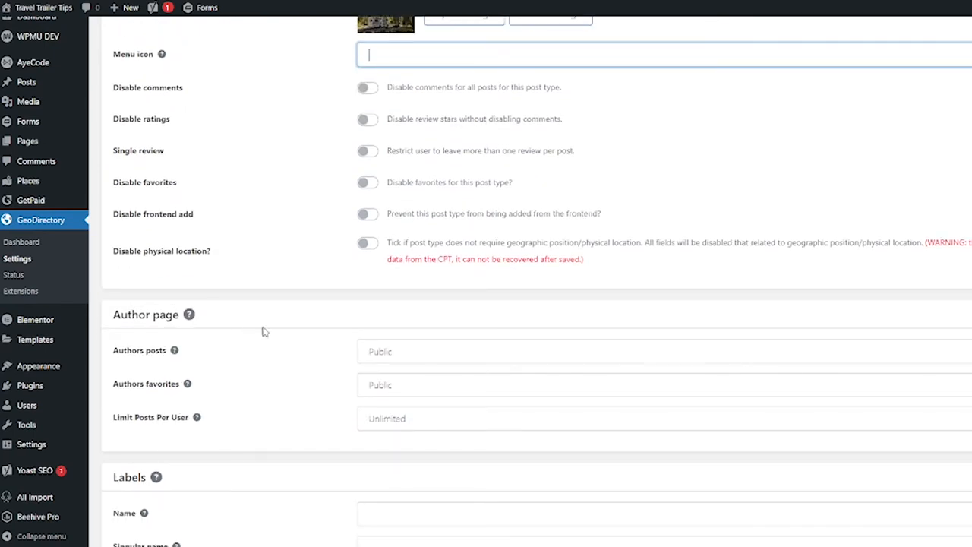
mouse_move(270, 353)
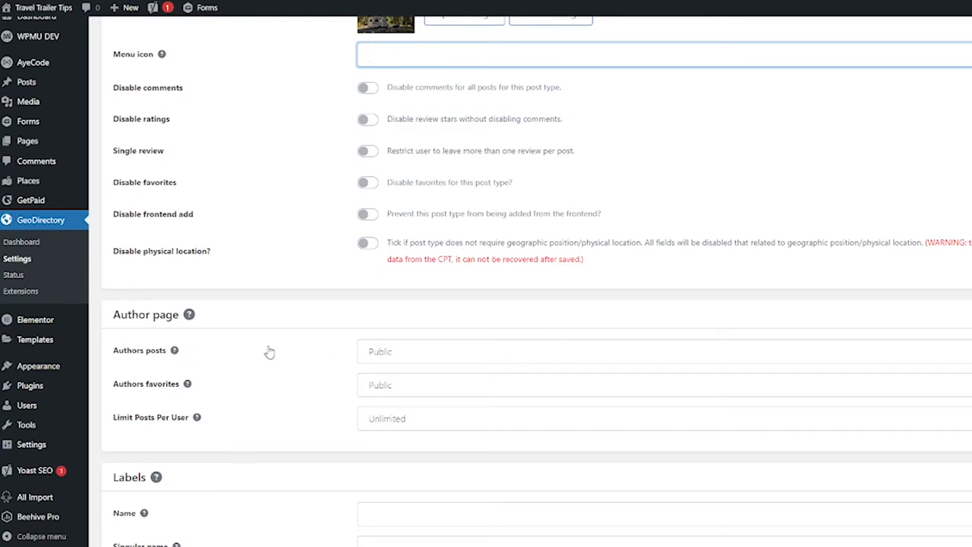
left_click(661, 351)
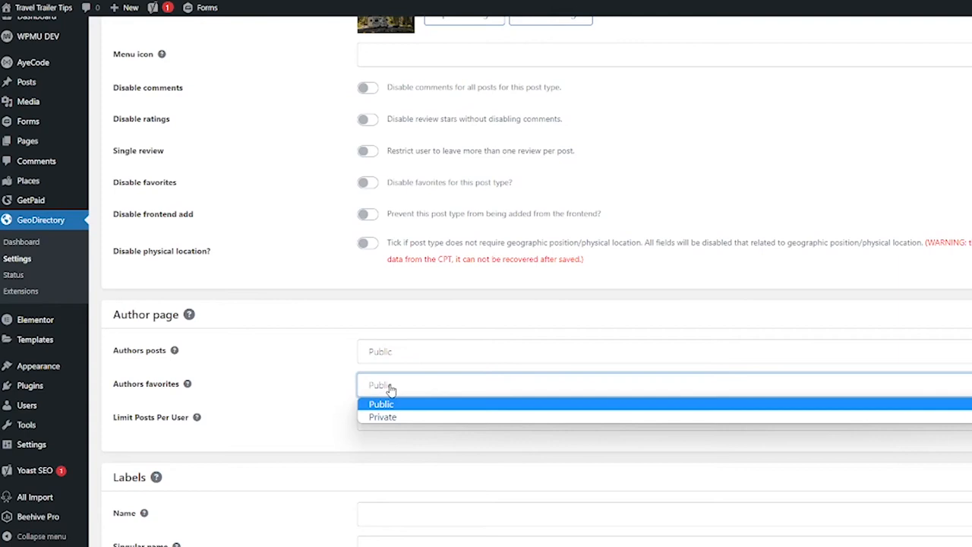
left_click(379, 404)
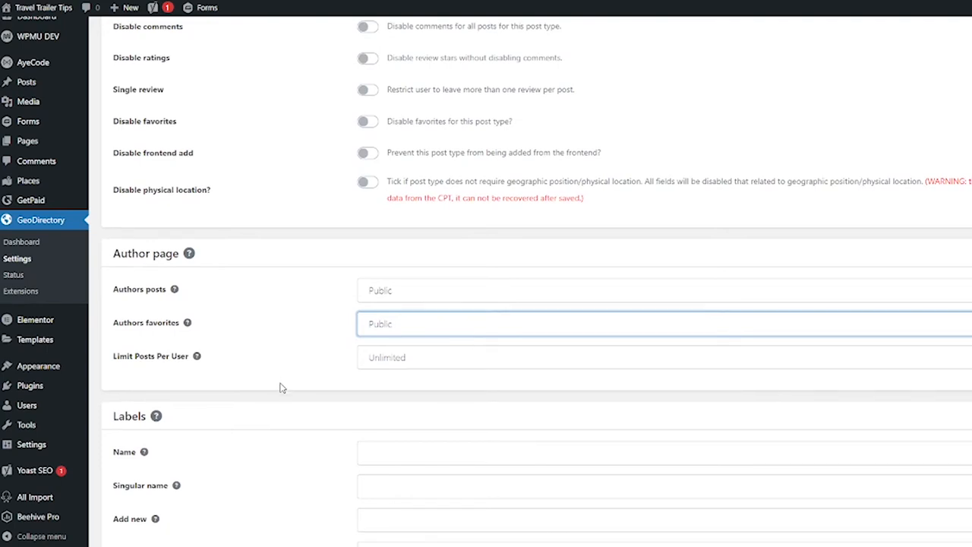
Step: Fill the Labels with Name 'RV Parks' and Singular name 'RV Park'
scroll("down", 3)
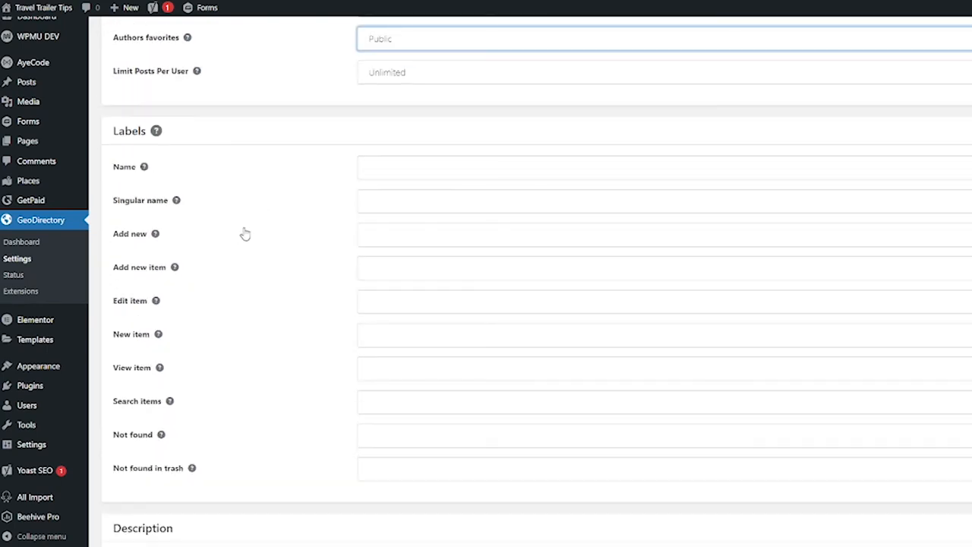
mouse_move(286, 245)
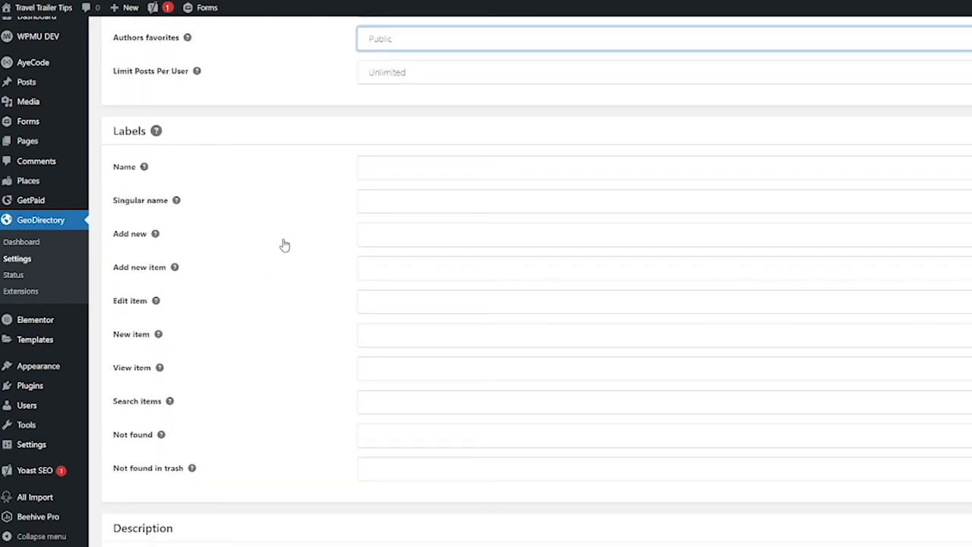
mouse_move(264, 243)
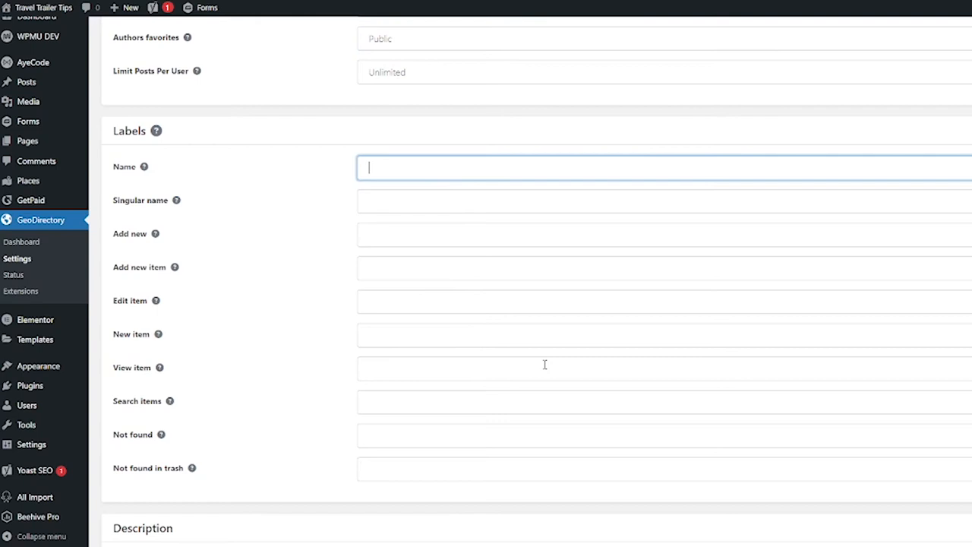
type("RV Parks")
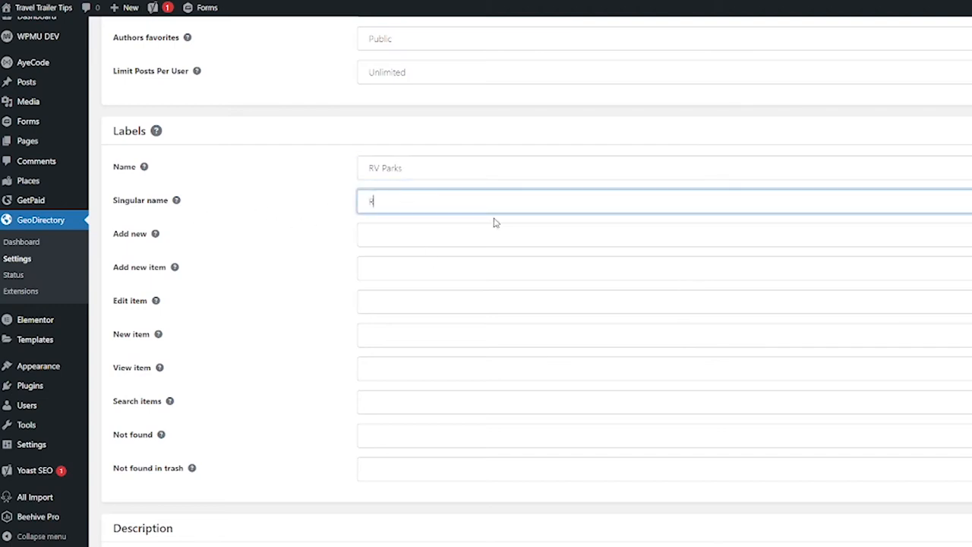
type("RV Park")
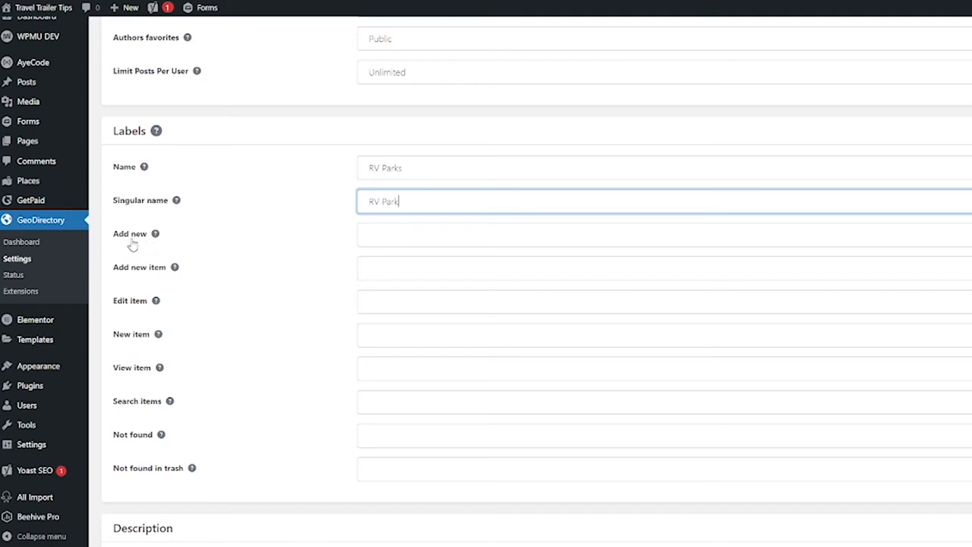
mouse_move(155, 234)
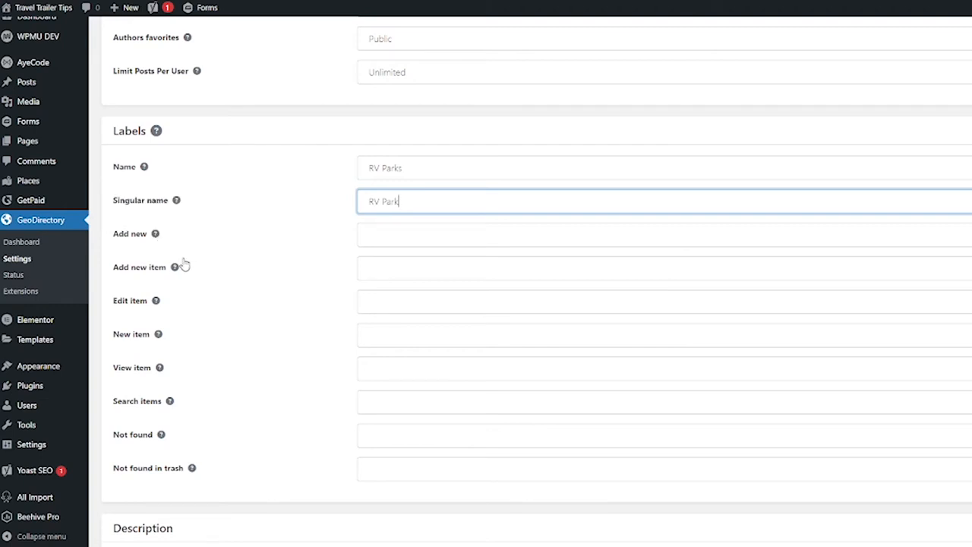
mouse_move(203, 348)
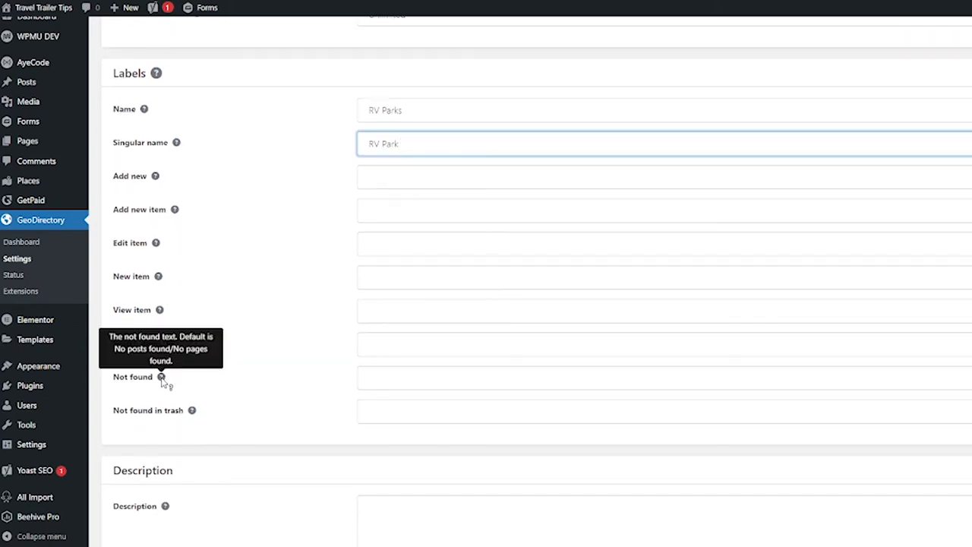
mouse_move(275, 294)
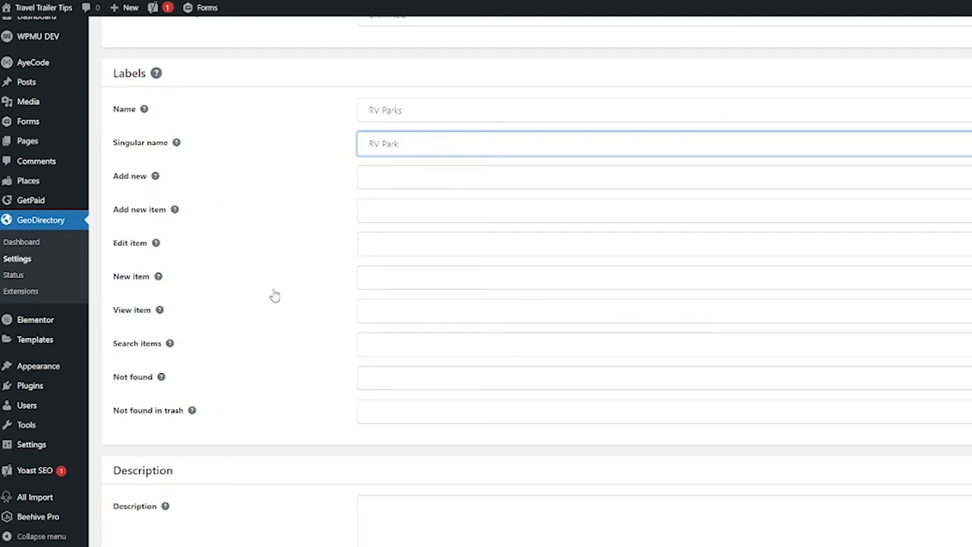
mouse_move(284, 325)
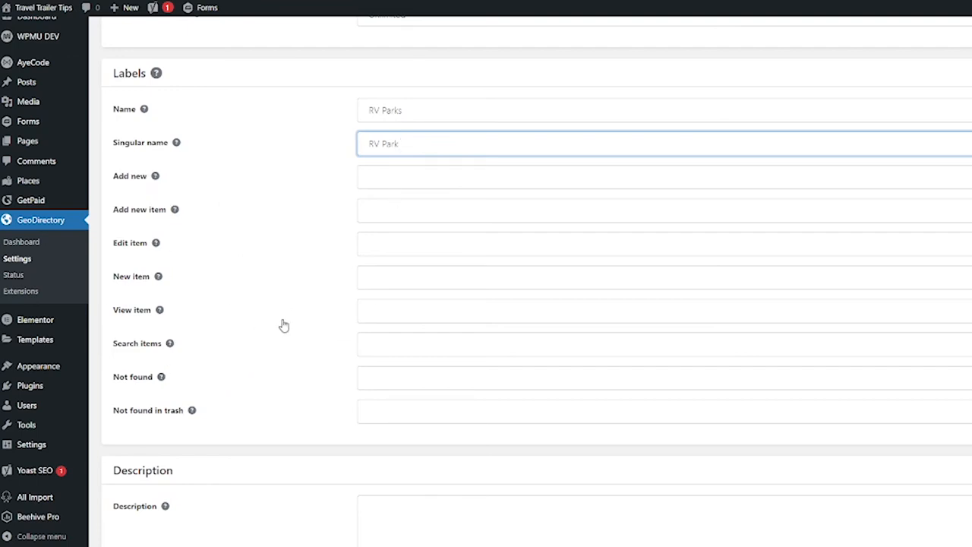
mouse_move(402, 334)
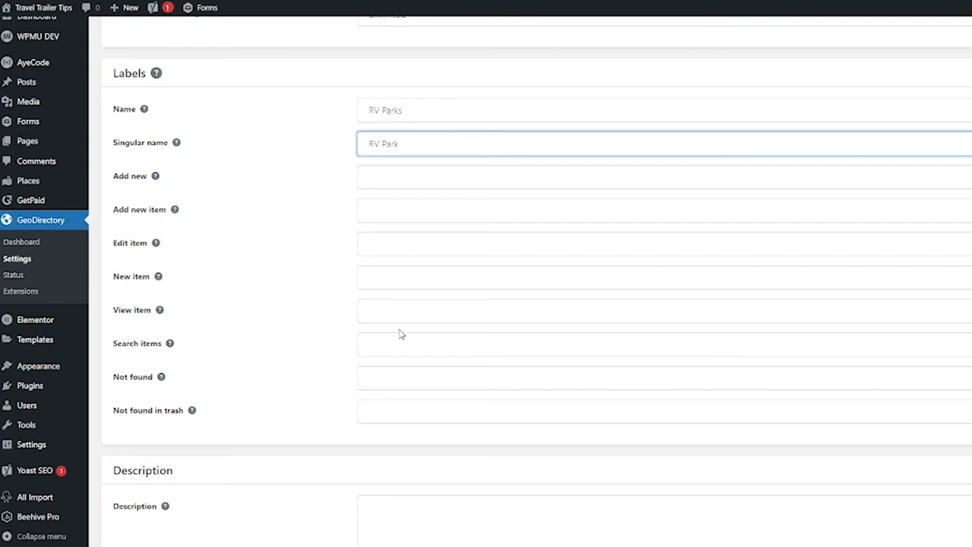
scroll("down", 3)
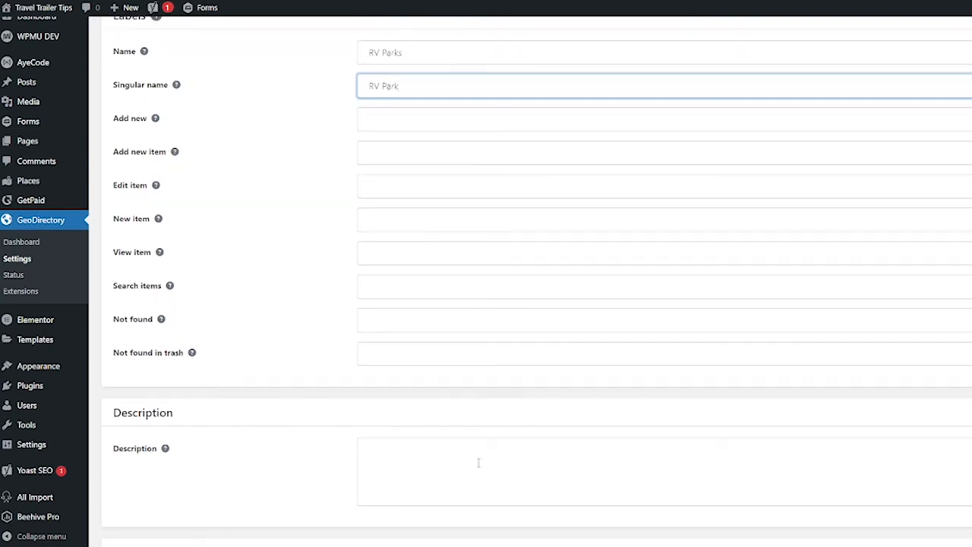
scroll("down", 3)
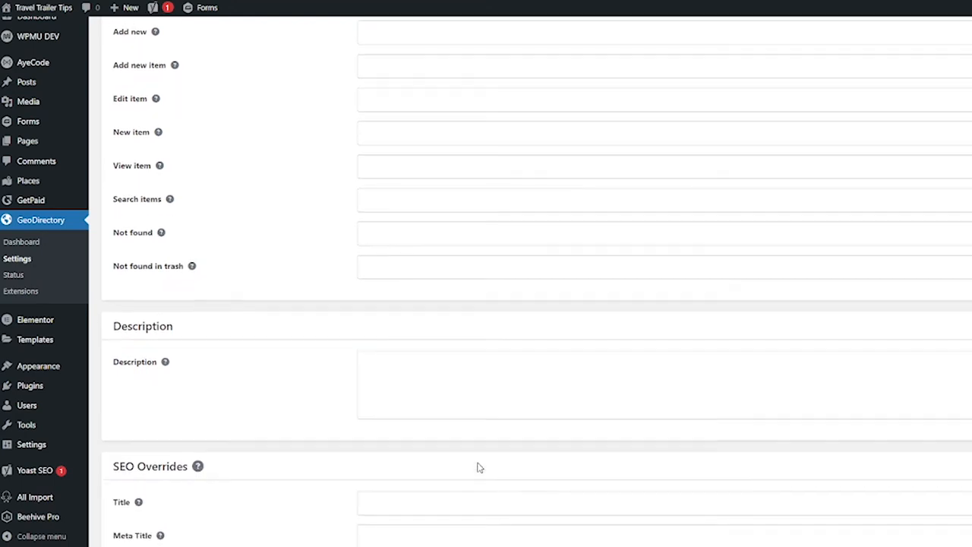
scroll("down", 3)
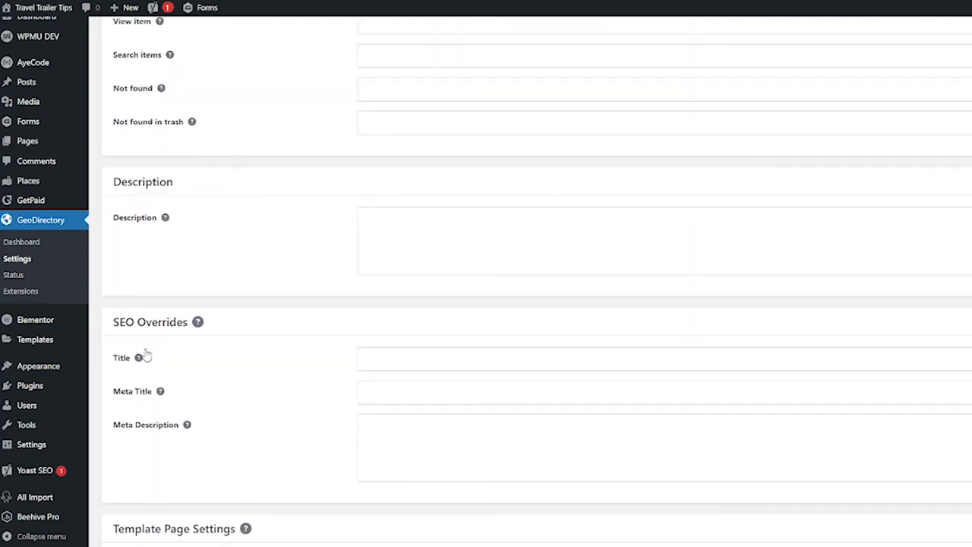
mouse_move(240, 382)
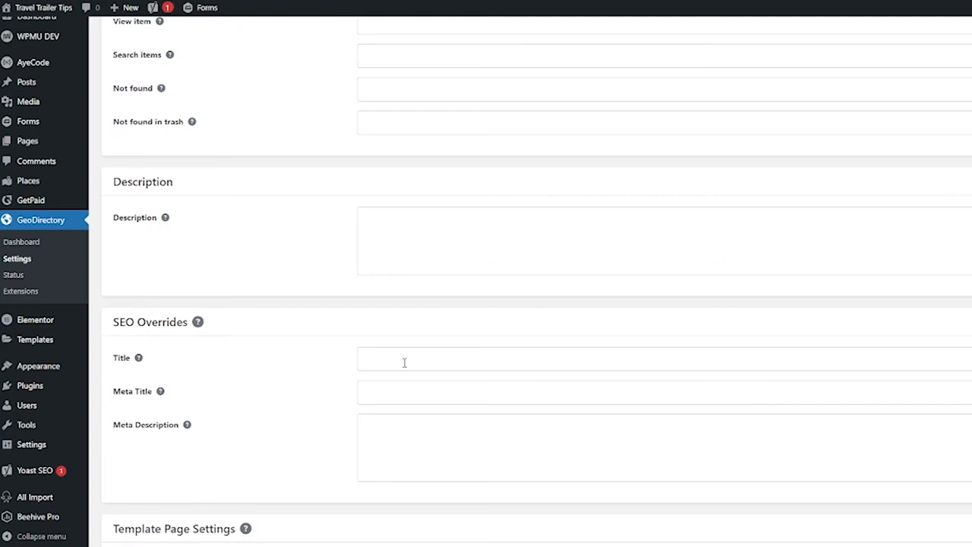
mouse_move(235, 438)
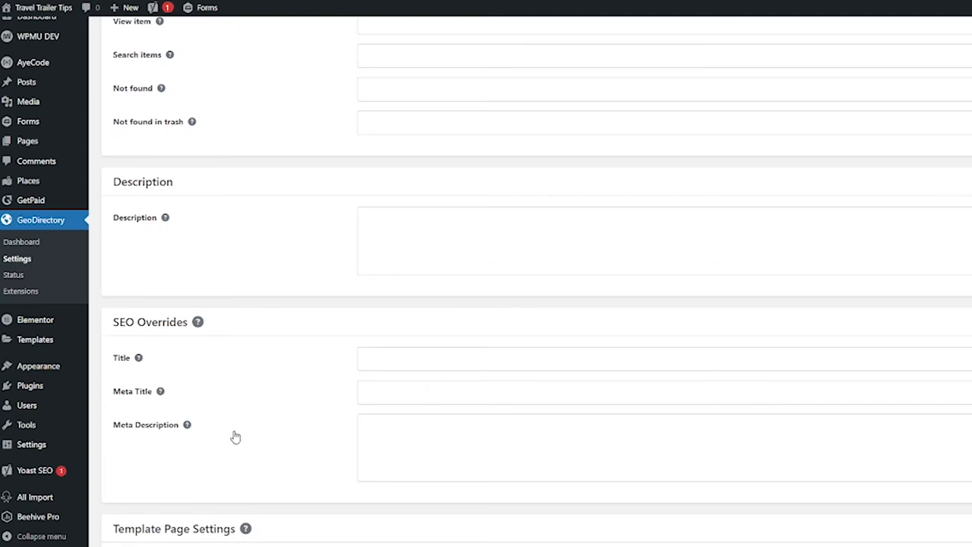
mouse_move(390, 379)
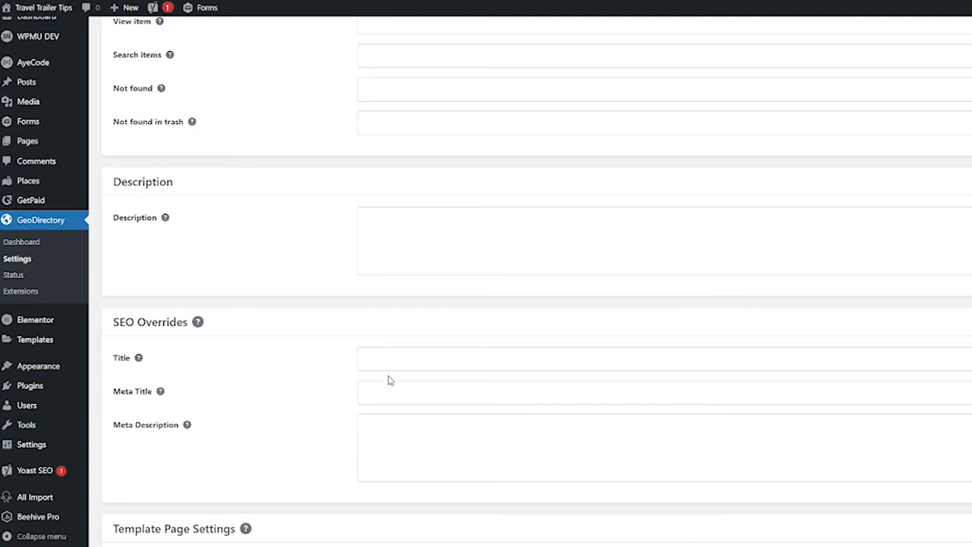
scroll("down", 3)
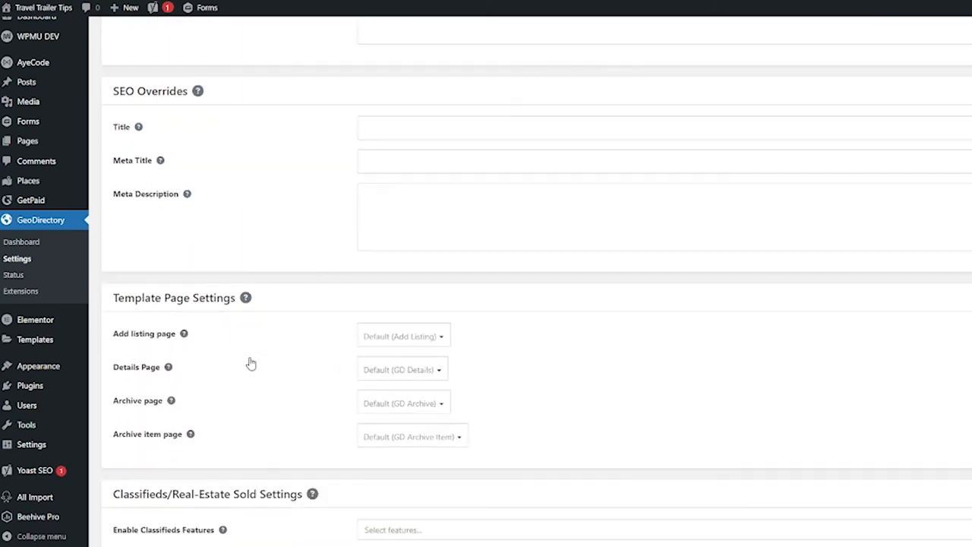
scroll("down", 3)
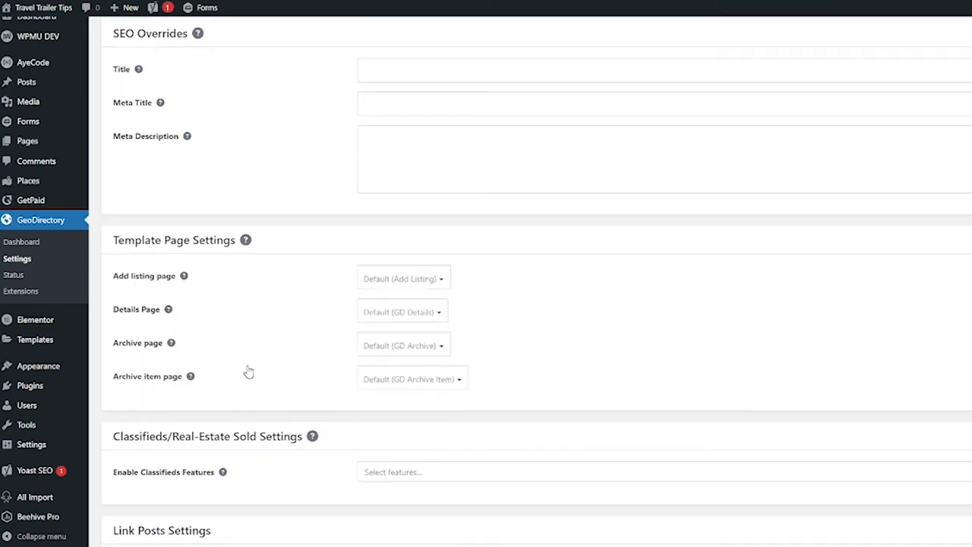
mouse_move(398, 325)
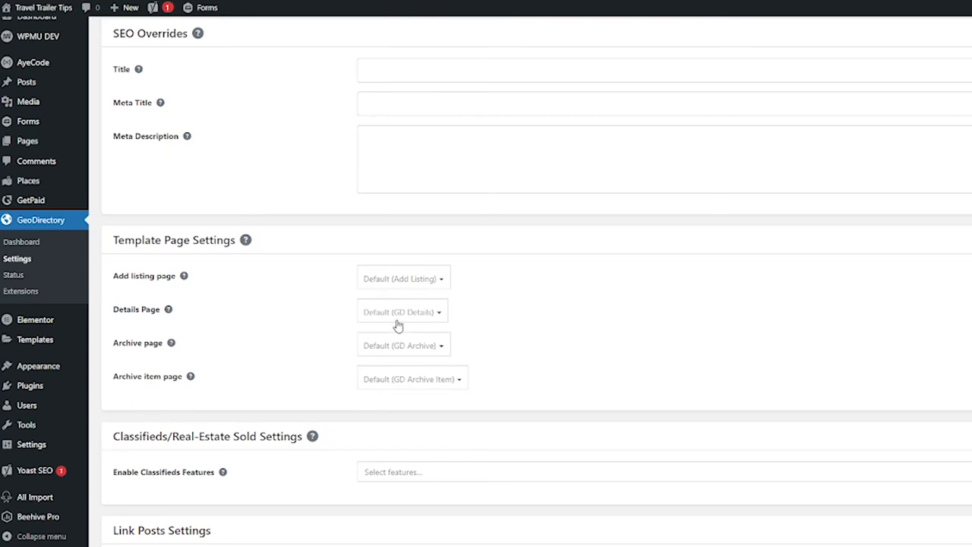
mouse_move(401, 292)
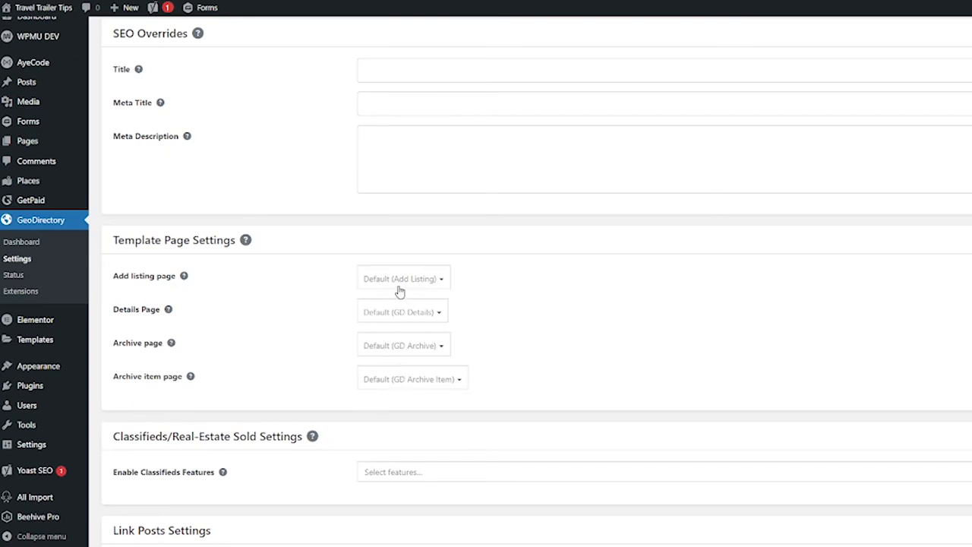
mouse_move(410, 304)
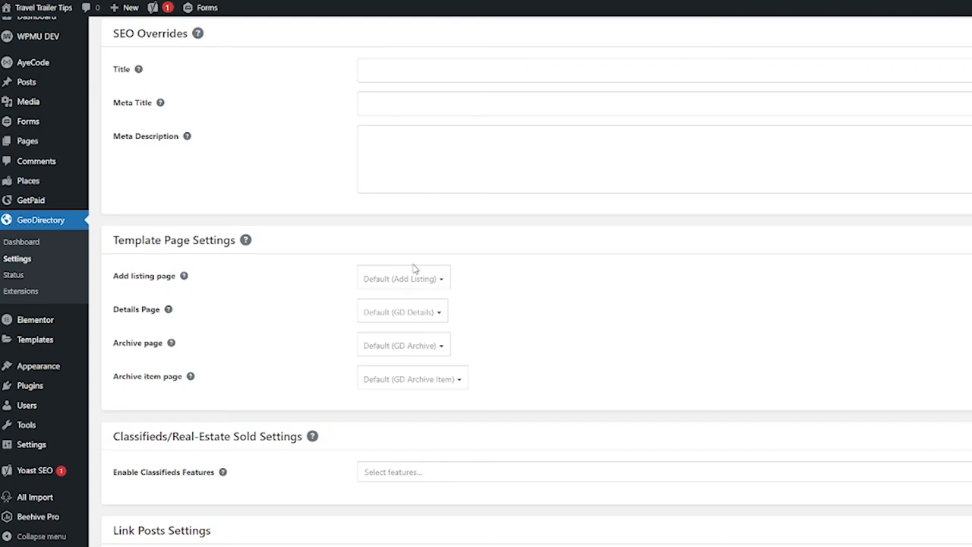
left_click(402, 278)
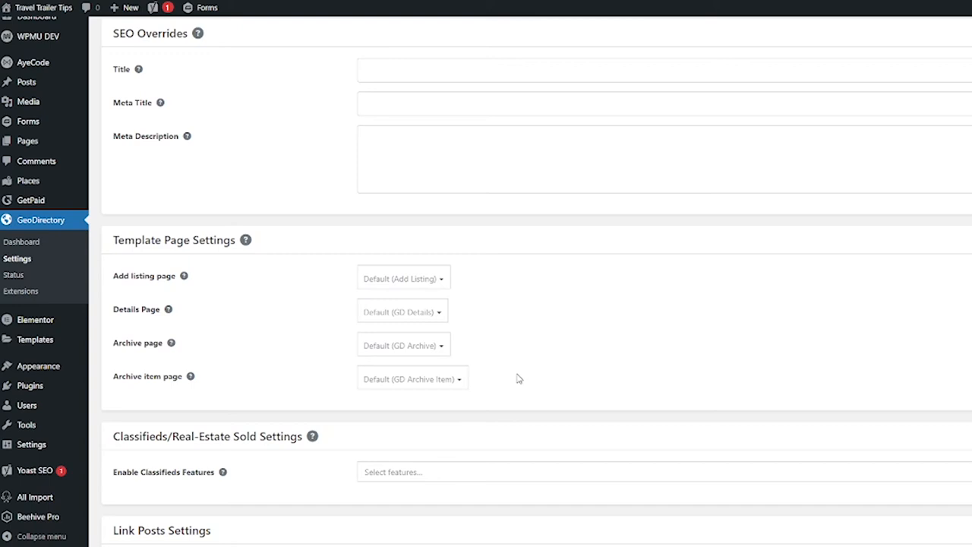
mouse_move(331, 456)
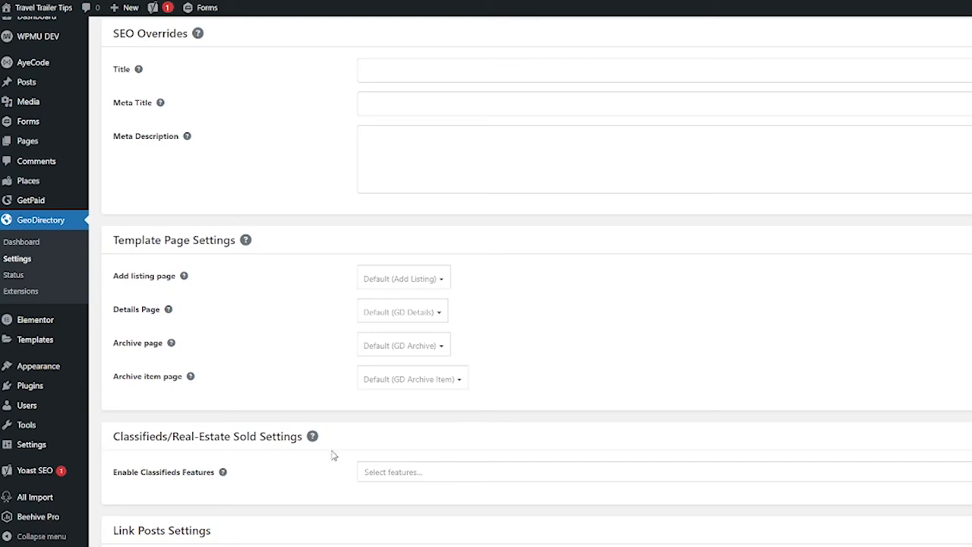
scroll("down", 3)
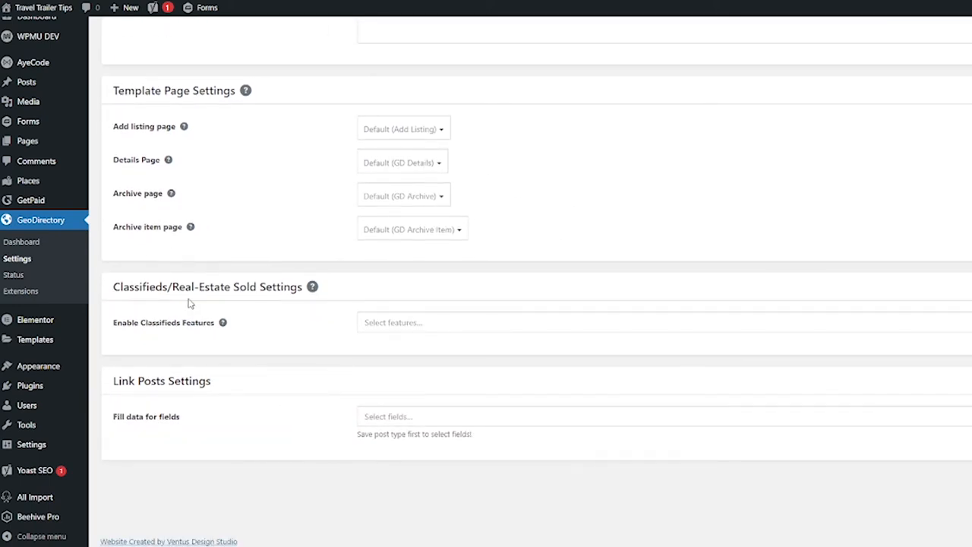
mouse_move(311, 287)
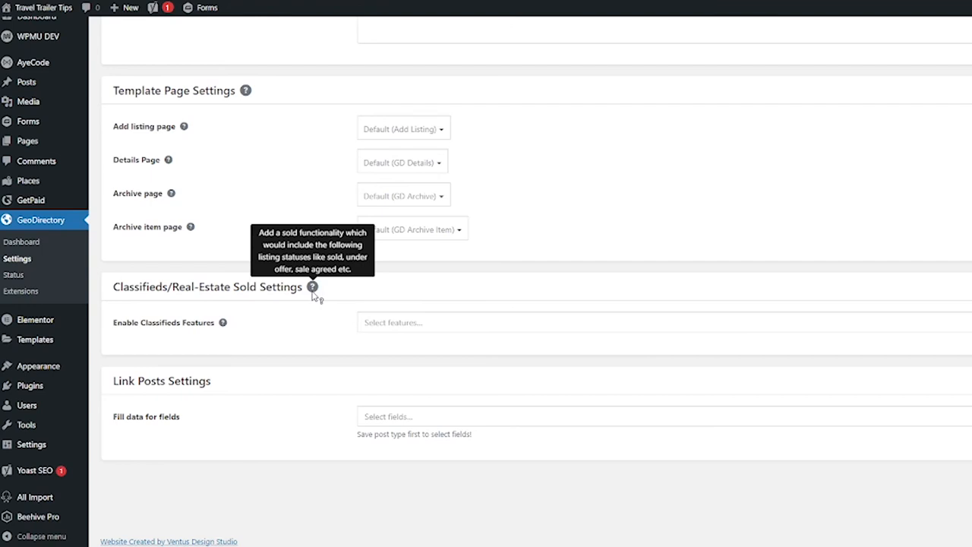
mouse_move(222, 323)
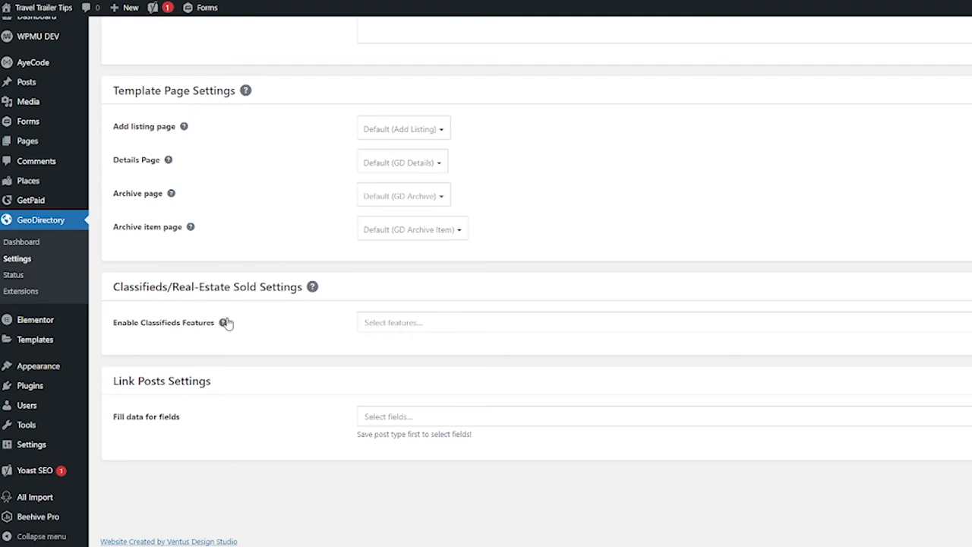
mouse_move(225, 322)
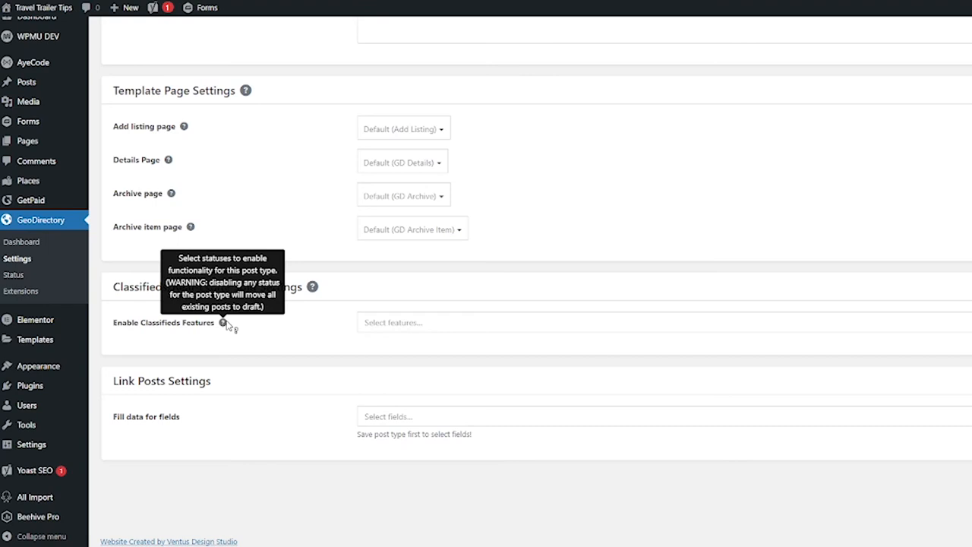
mouse_move(224, 322)
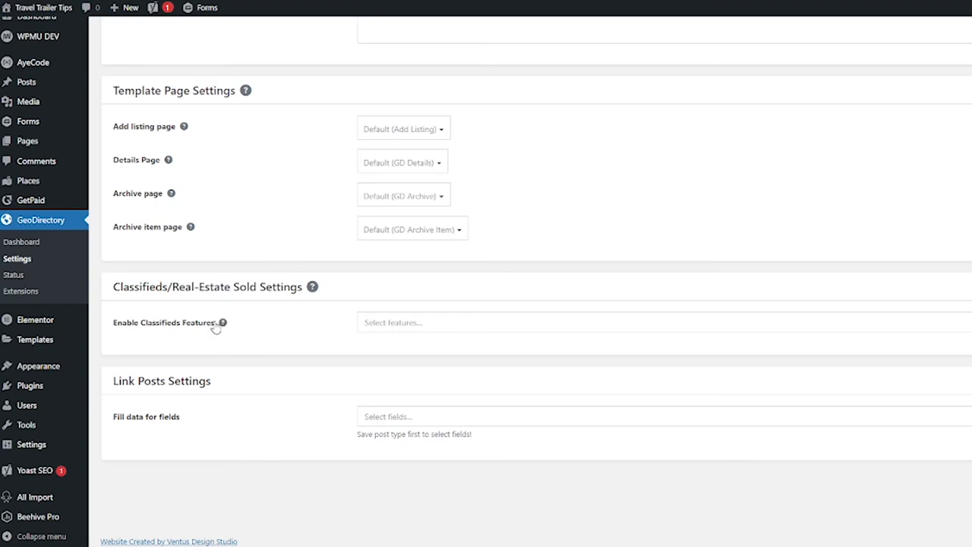
left_click(392, 322)
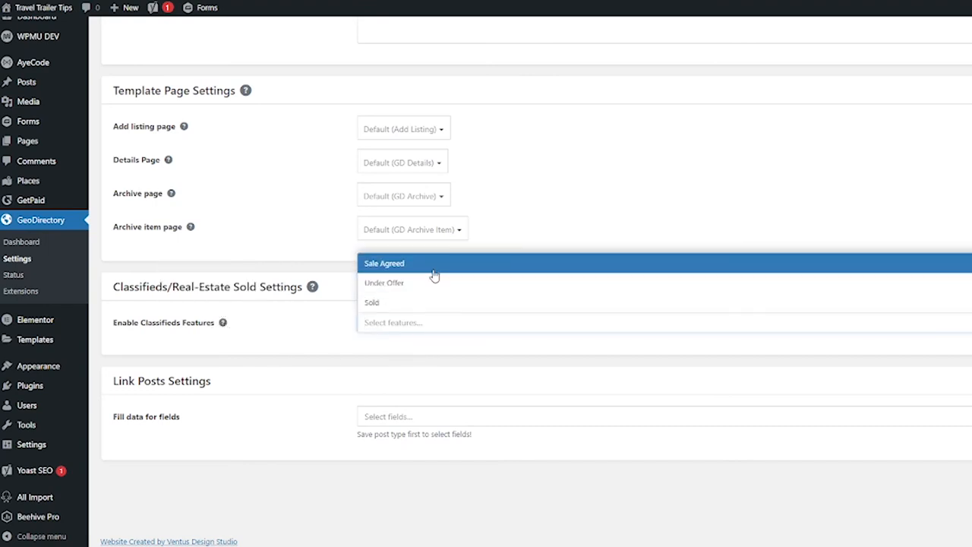
mouse_move(371, 302)
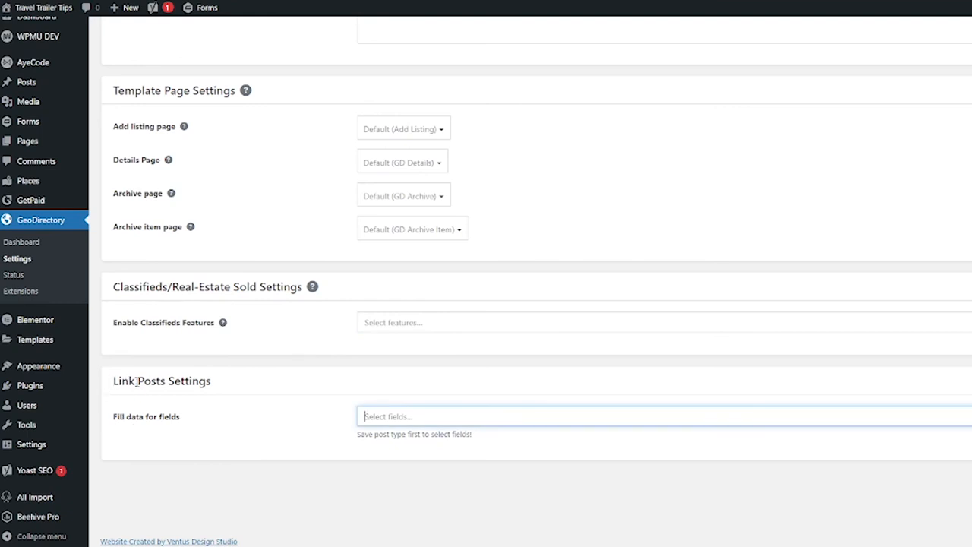
mouse_move(119, 429)
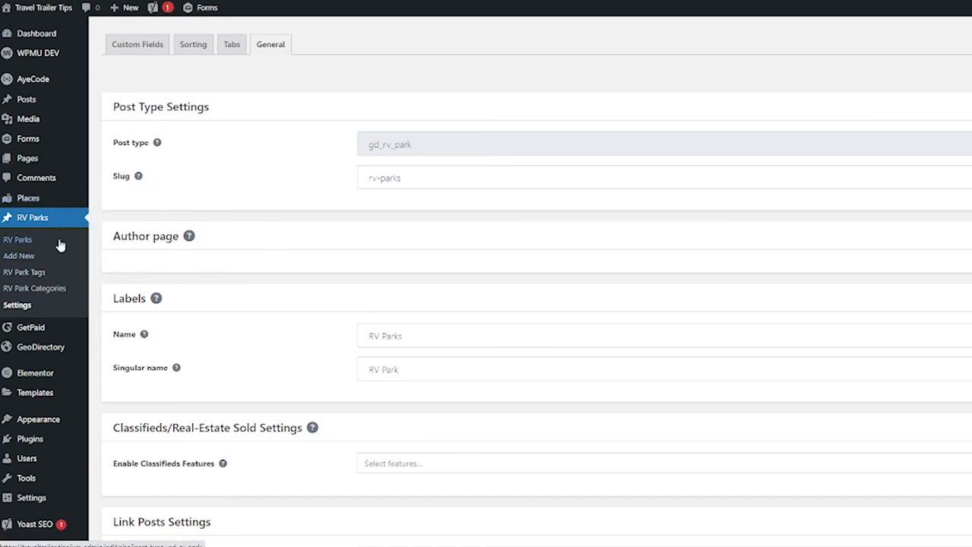
mouse_move(301, 245)
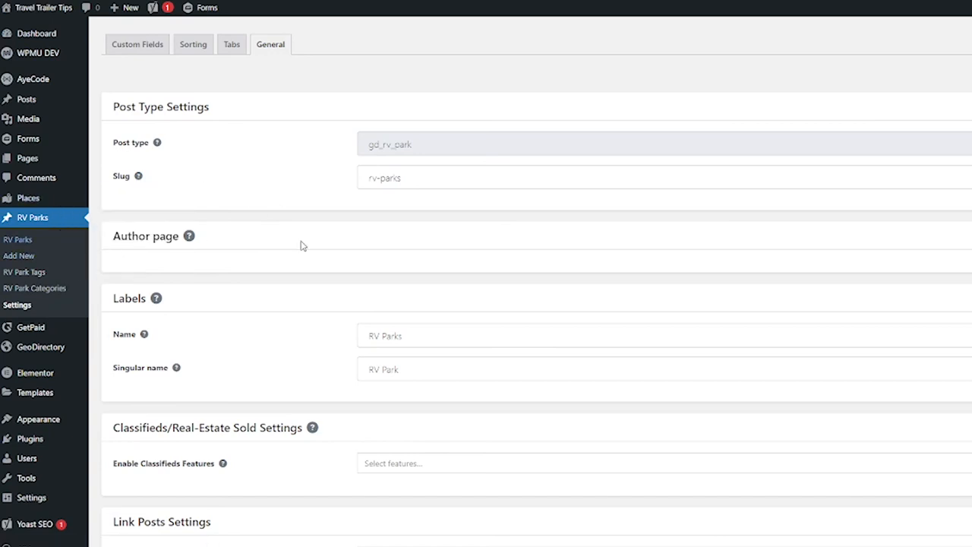
mouse_move(28, 197)
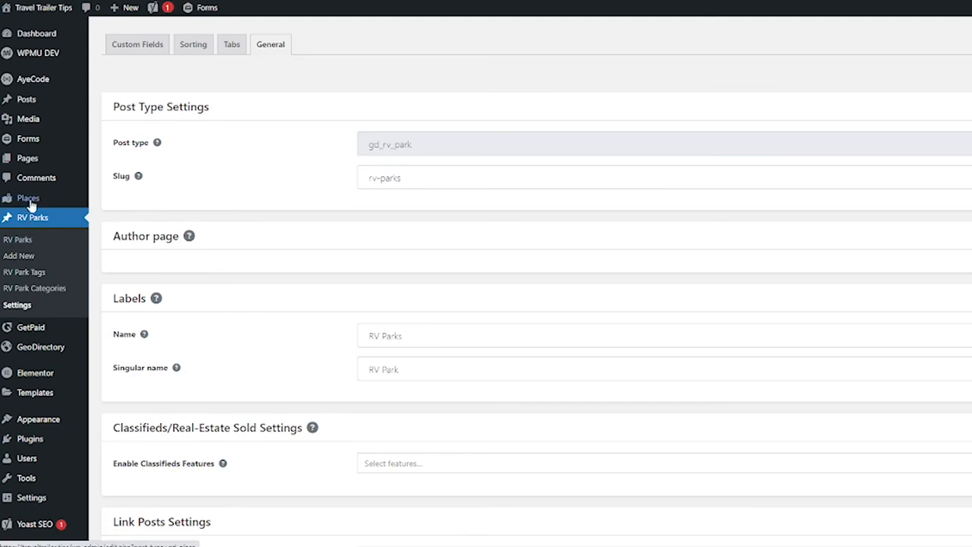
mouse_move(38, 216)
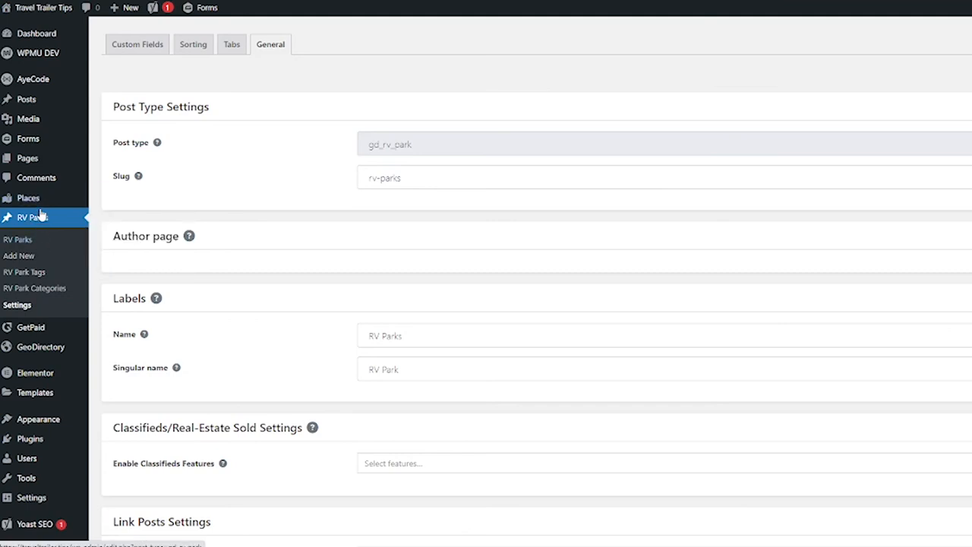
mouse_move(43, 307)
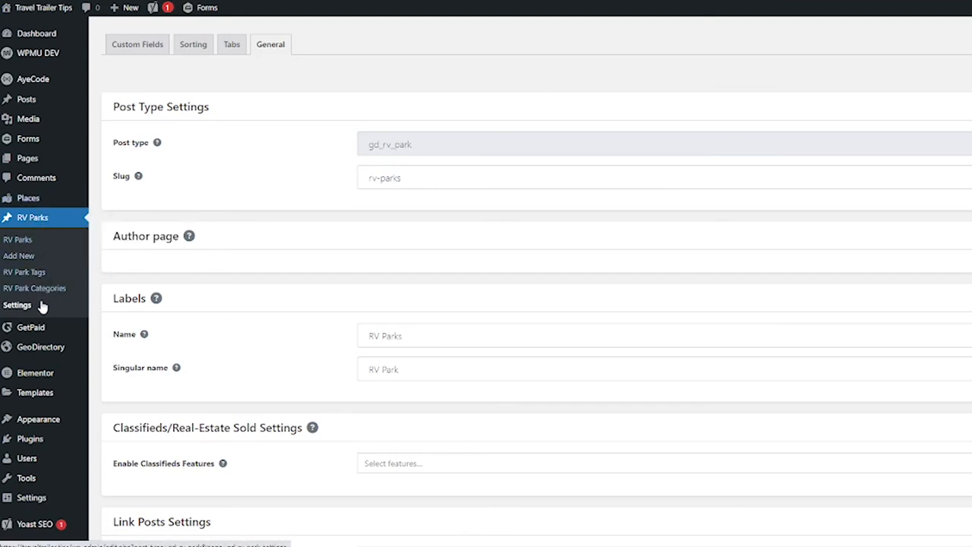
mouse_move(45, 261)
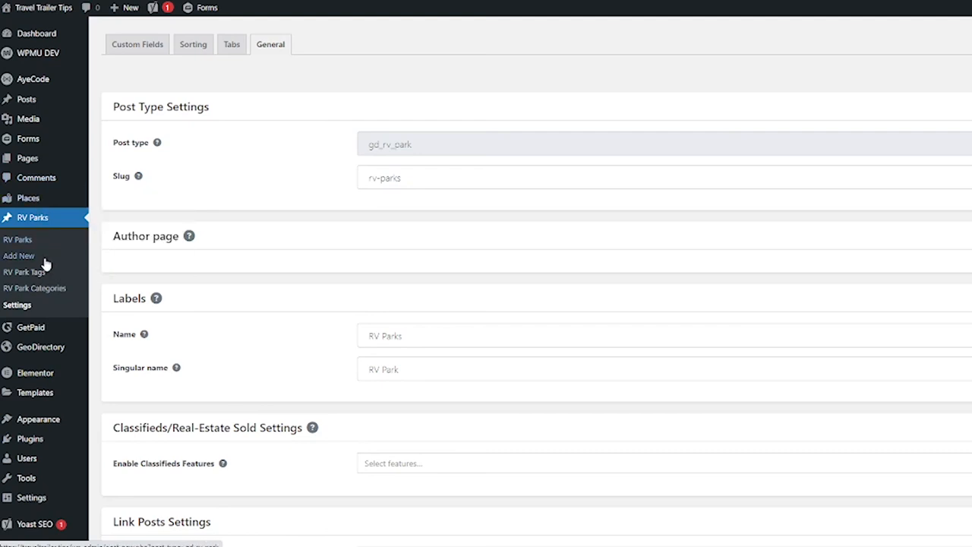
mouse_move(33, 289)
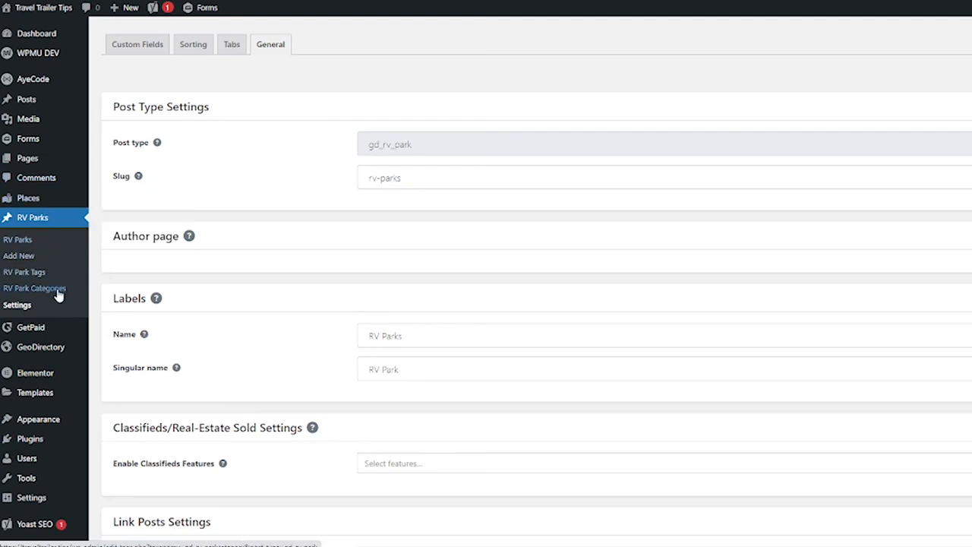
mouse_move(28, 198)
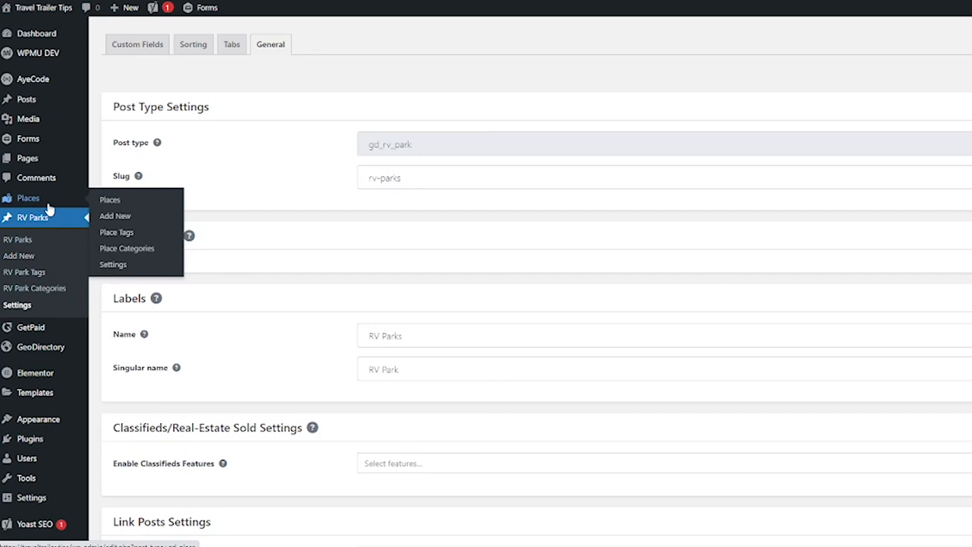
Step: View the RV Parks listings page from the admin sidebar, showing no RV Parks found
left_click(19, 240)
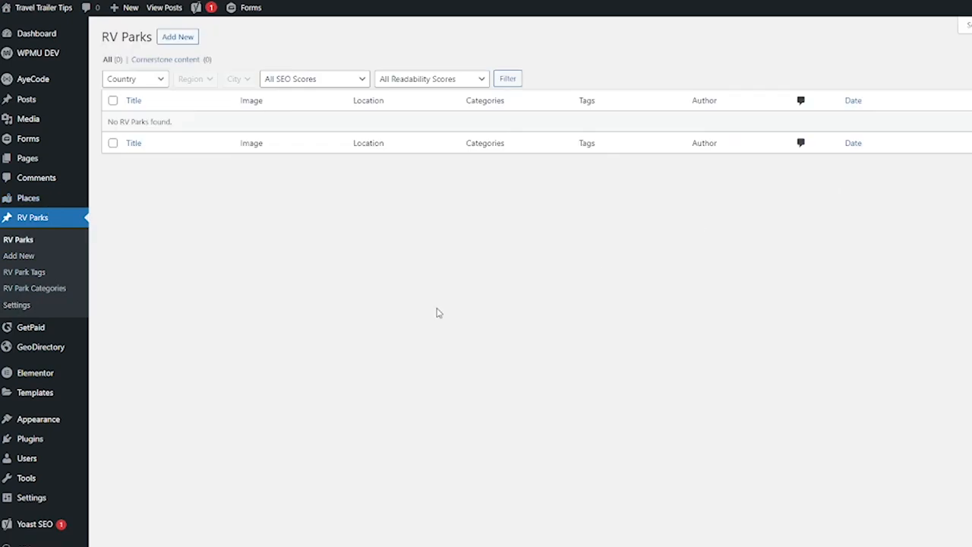